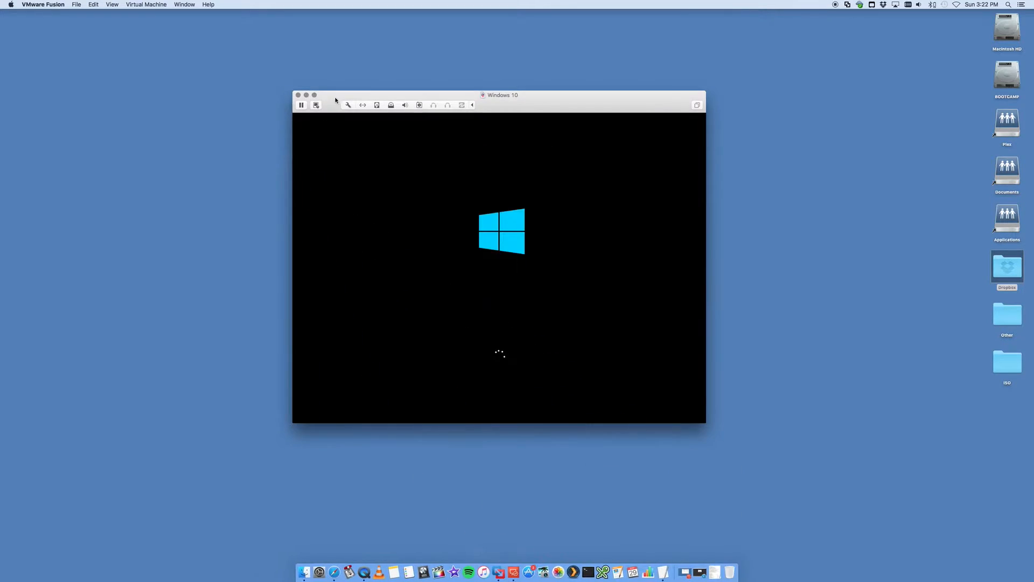
- Start a new virtual machine from the File menu to reach the installation method choice
click(76, 5)
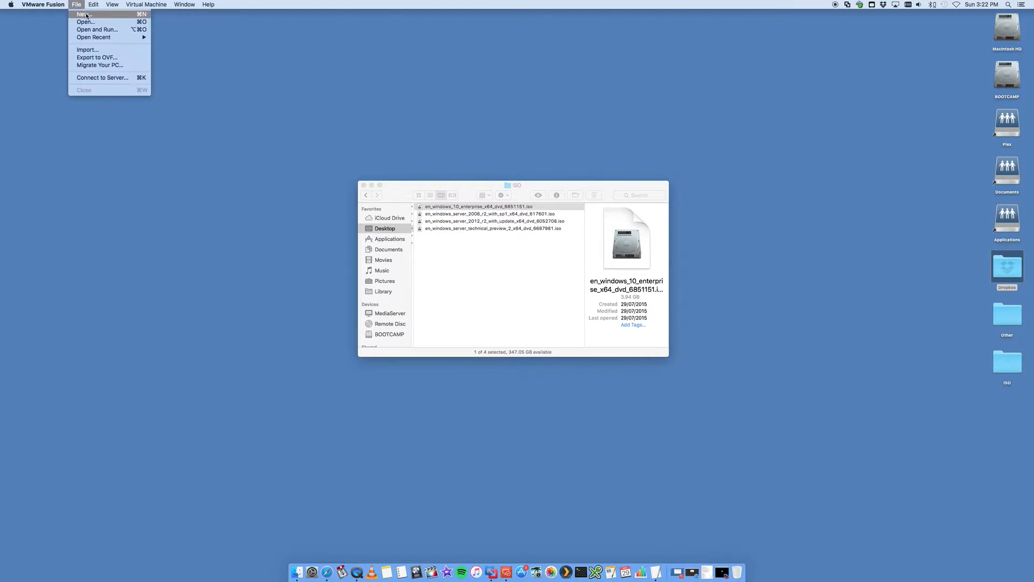
click(83, 14)
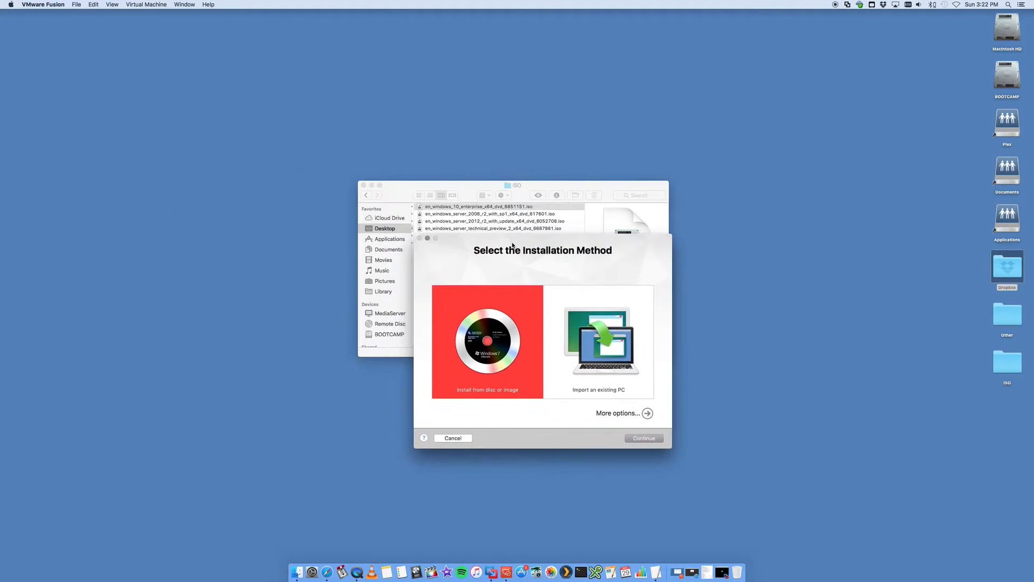
mouse_move(486, 276)
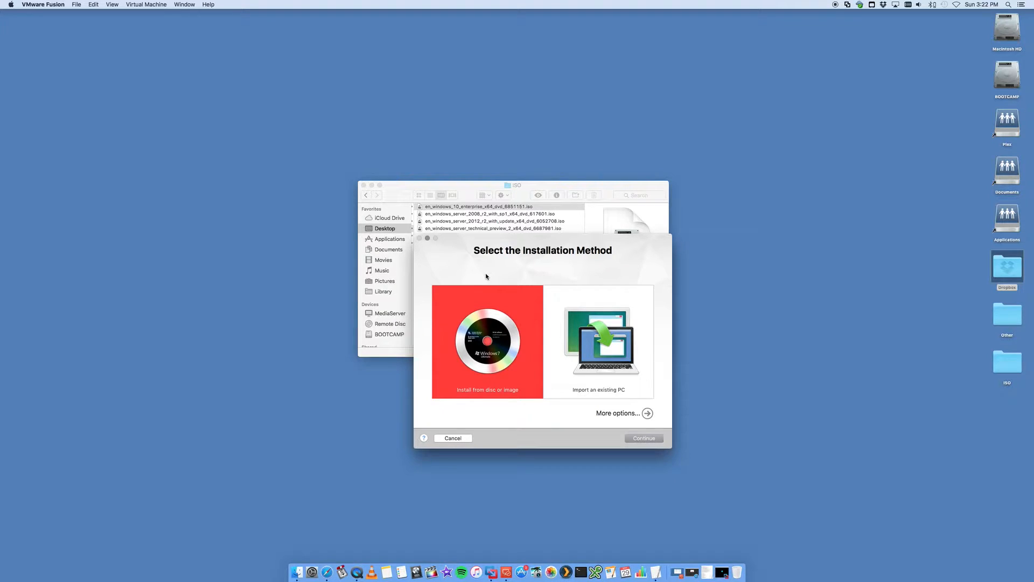
mouse_move(672, 240)
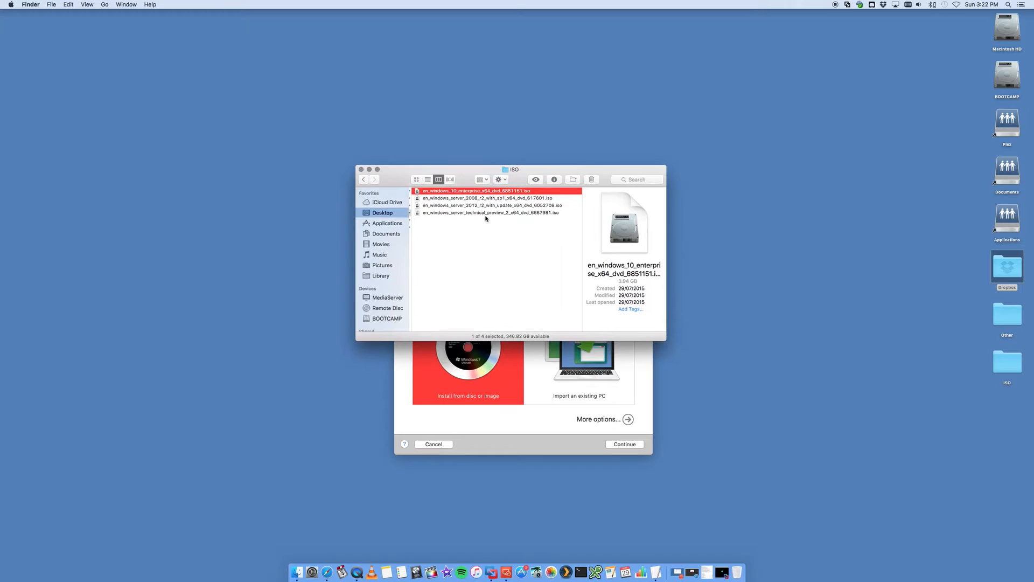
- Select the Windows Server 2012 R2 with update ISO in Finder's ISO folder
click(494, 205)
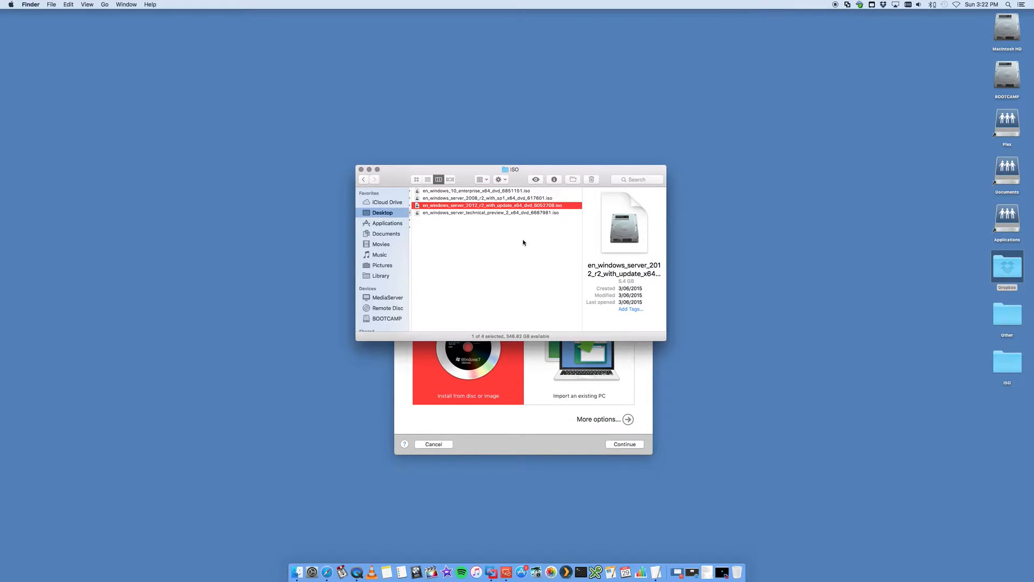
mouse_move(487, 217)
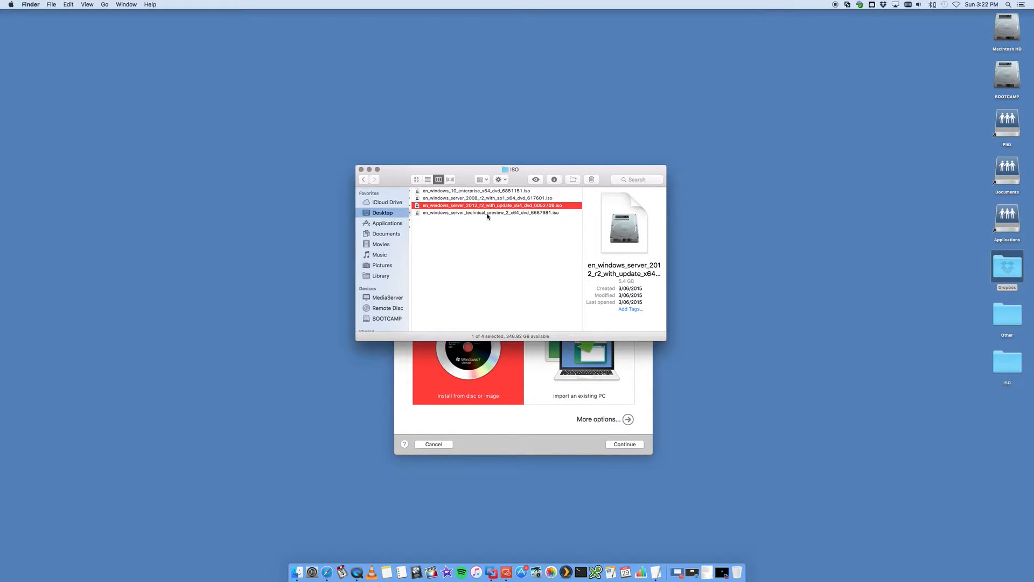
mouse_move(516, 214)
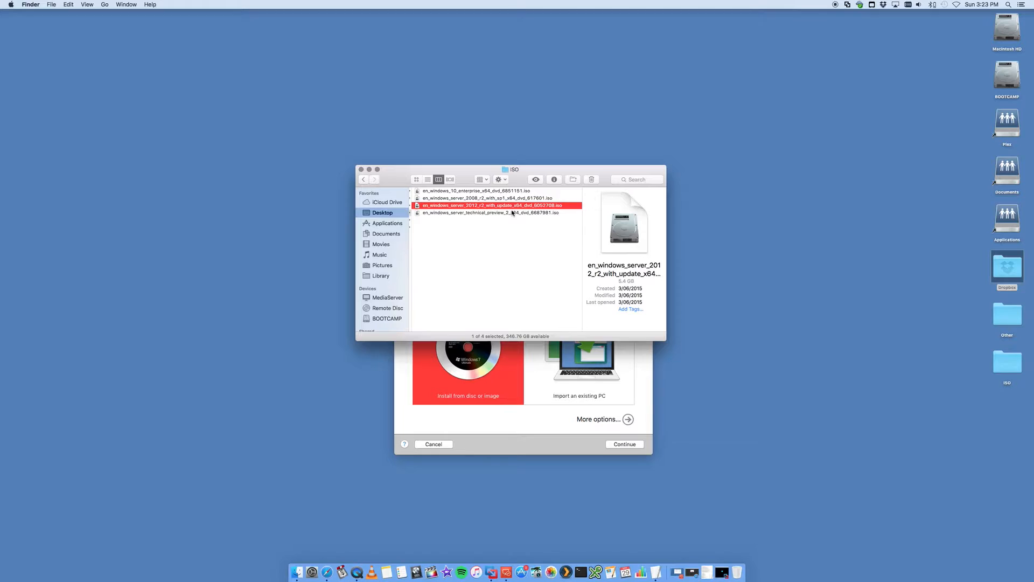
mouse_move(511, 359)
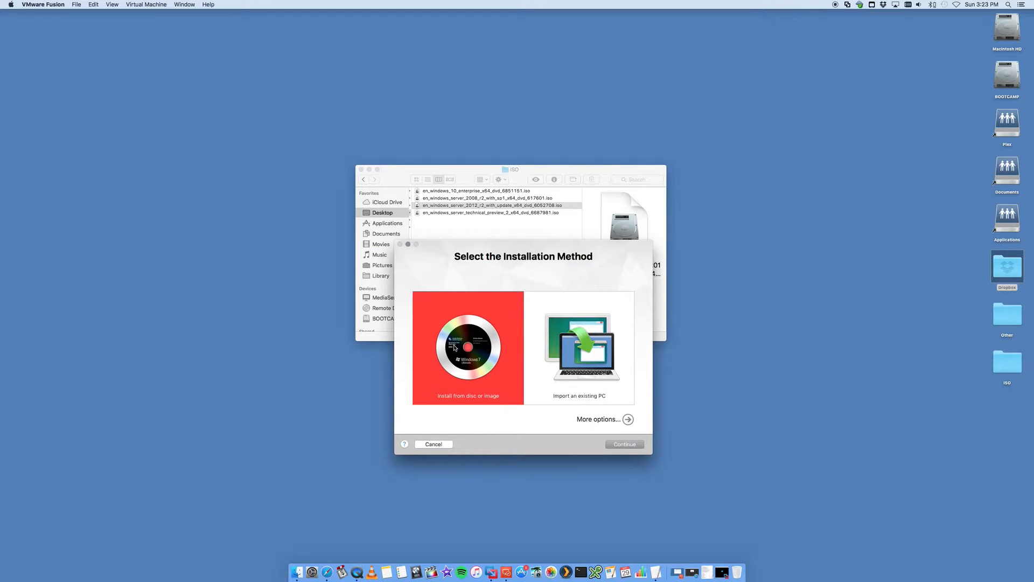
mouse_move(518, 319)
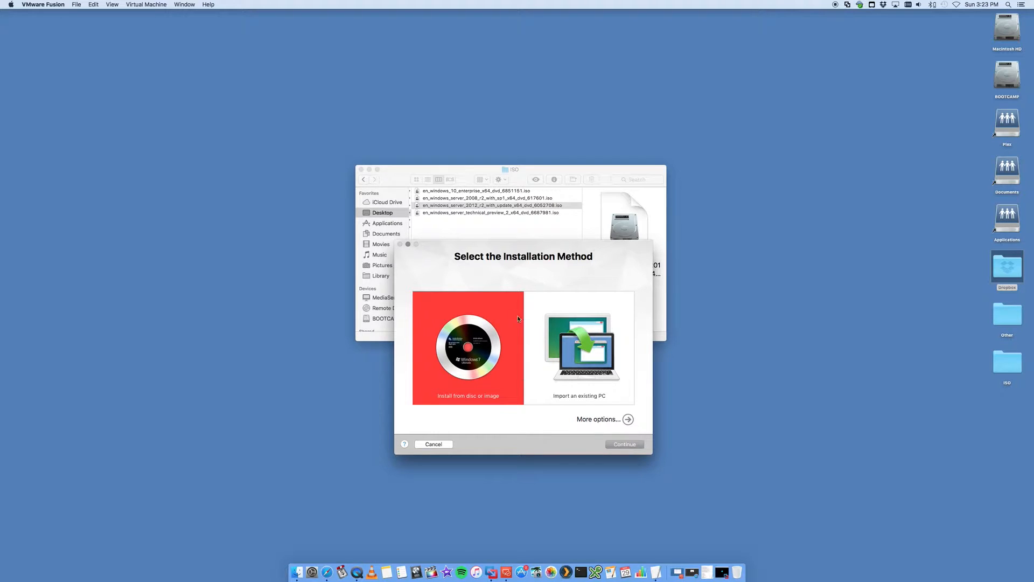
mouse_move(462, 400)
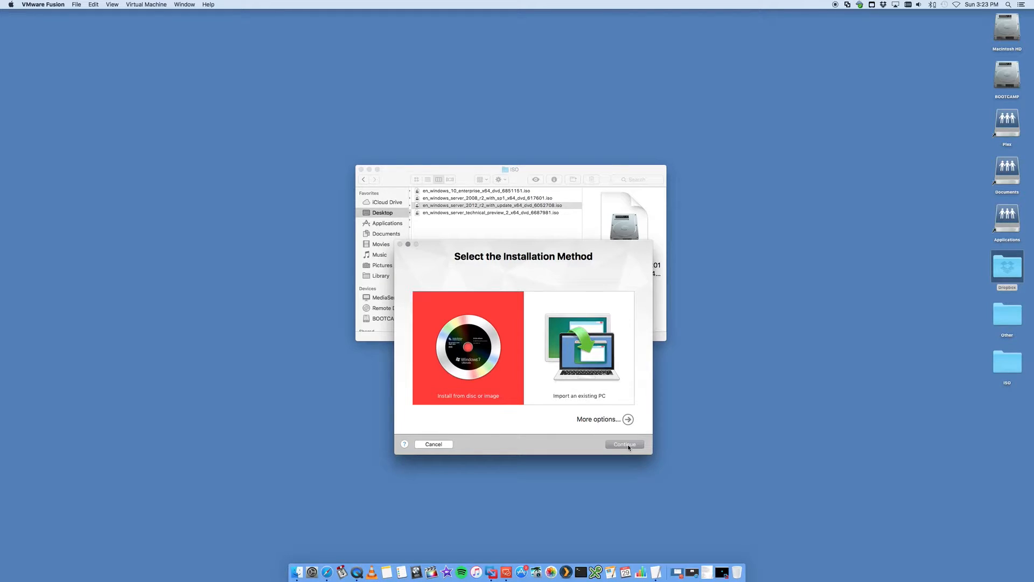
- Continue with install from disc or image and select the Windows Server 2012 R2 image
click(624, 444)
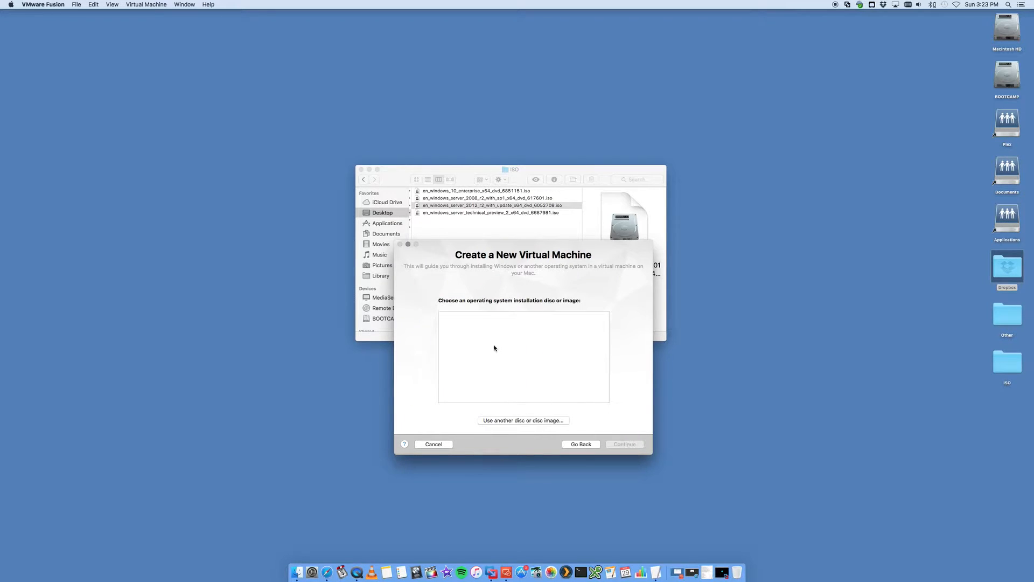
mouse_move(480, 211)
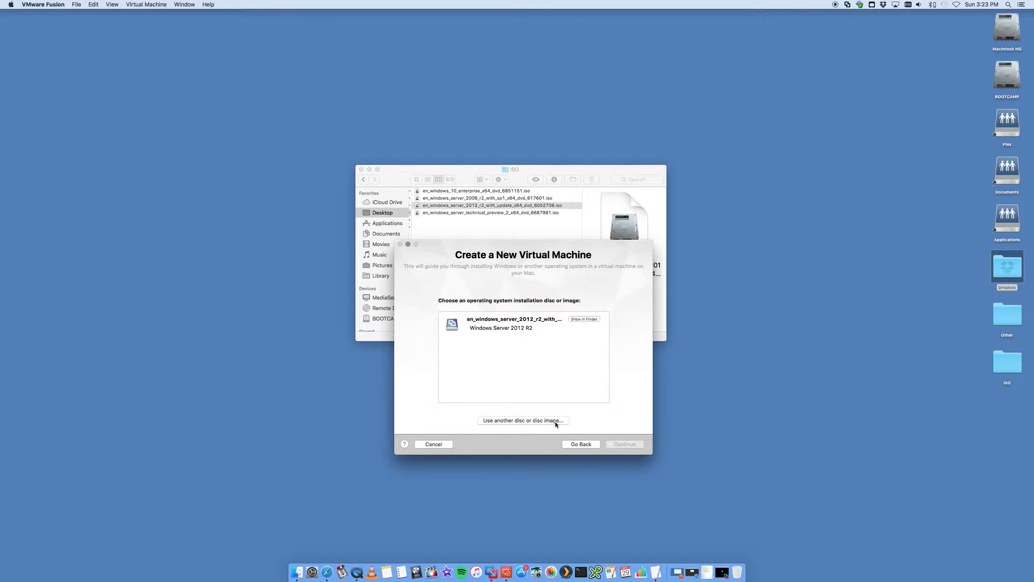
mouse_move(557, 424)
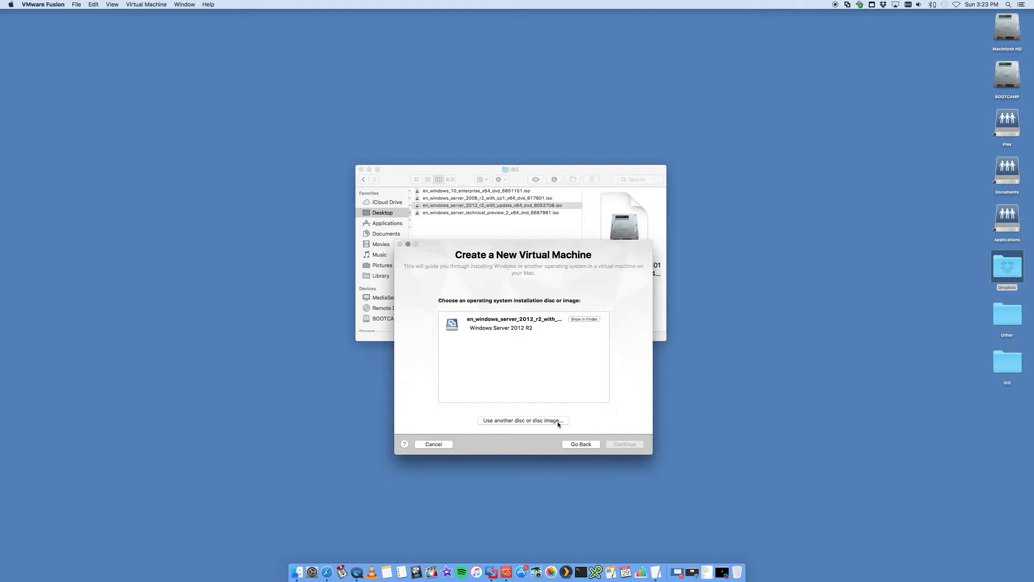
mouse_move(414, 321)
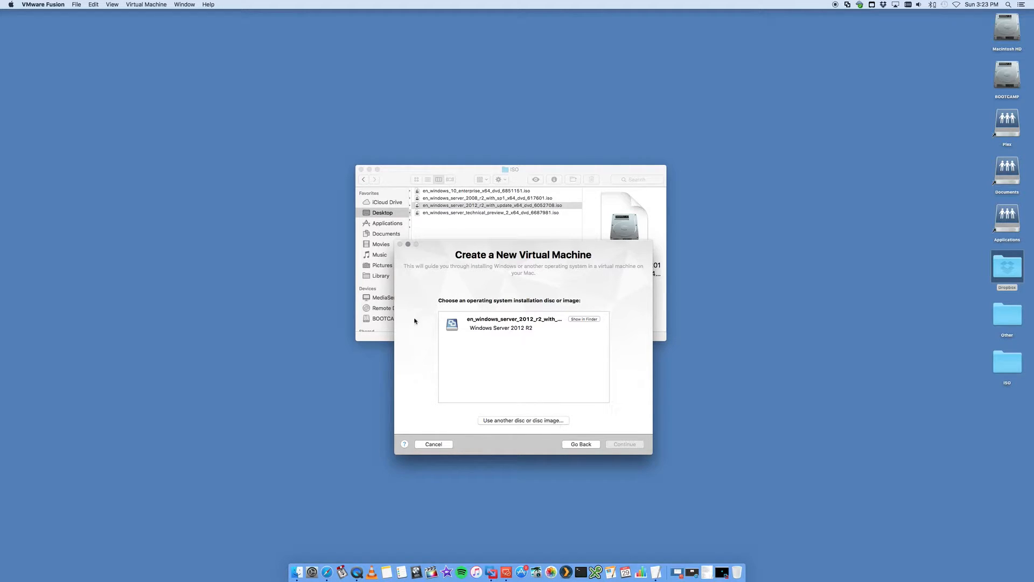
click(521, 323)
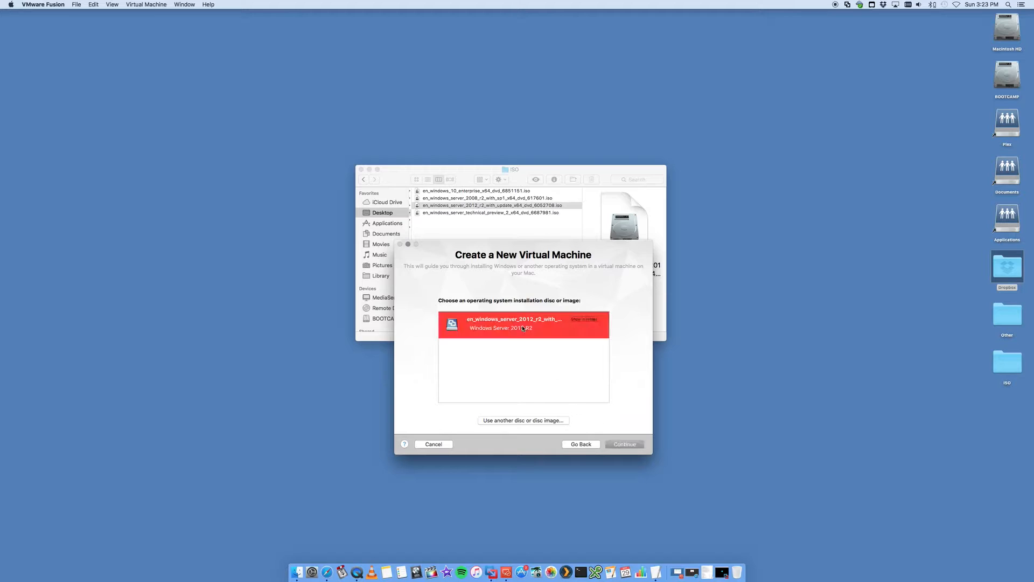
- Continue past image selection and uncheck Use Easy Install on the Microsoft Windows Easy Install page
click(624, 444)
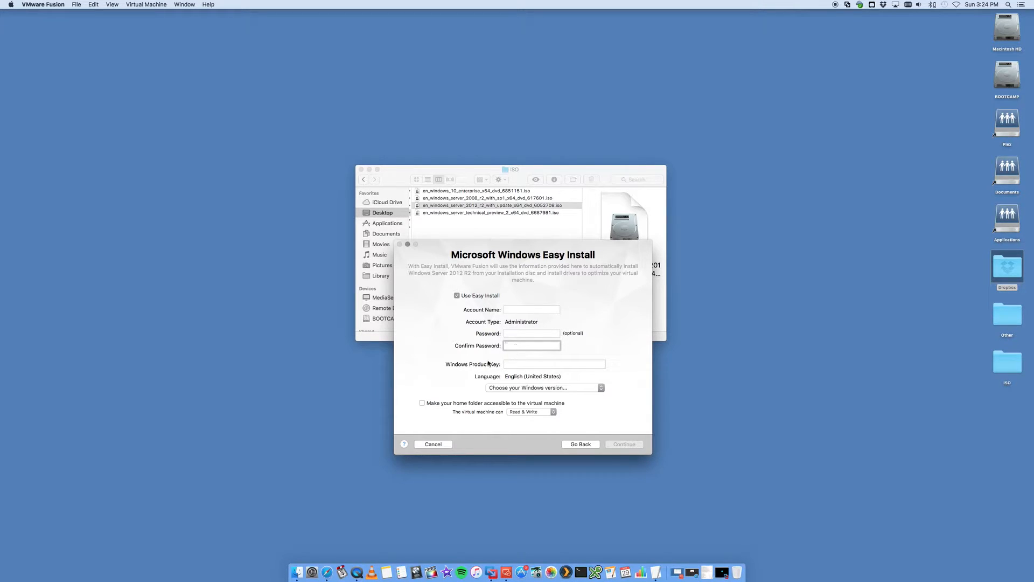
click(554, 364)
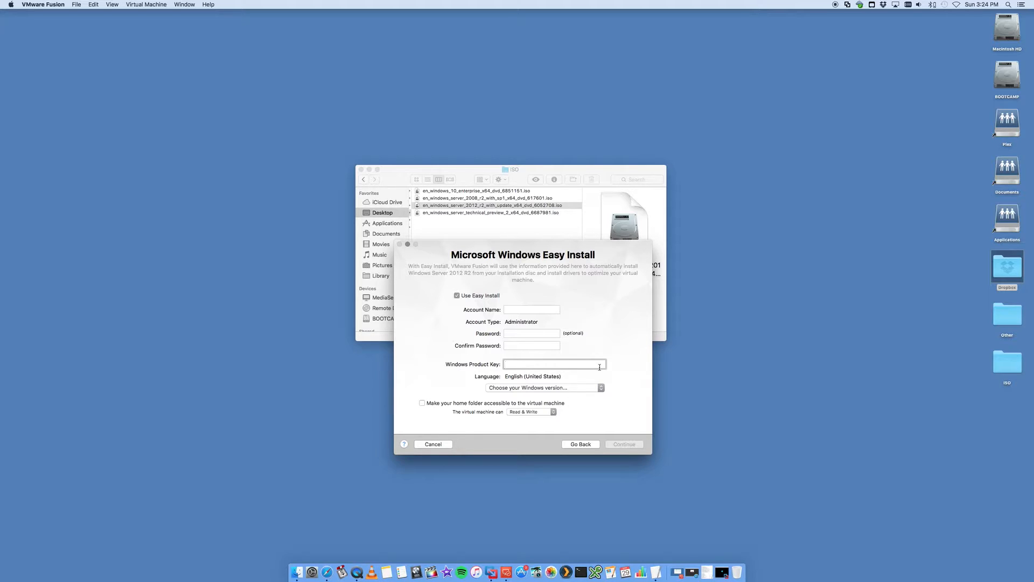
click(542, 388)
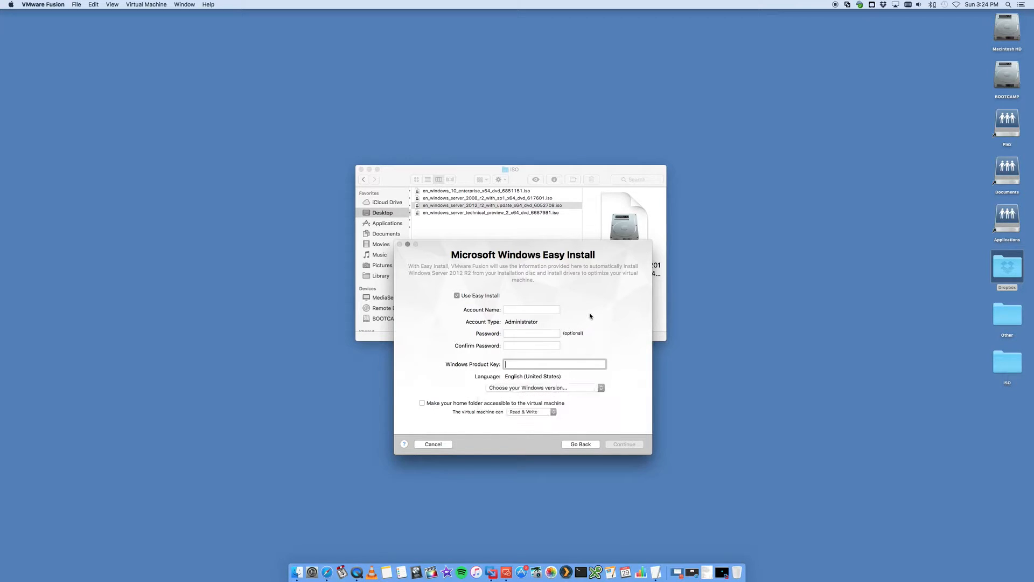
mouse_move(467, 337)
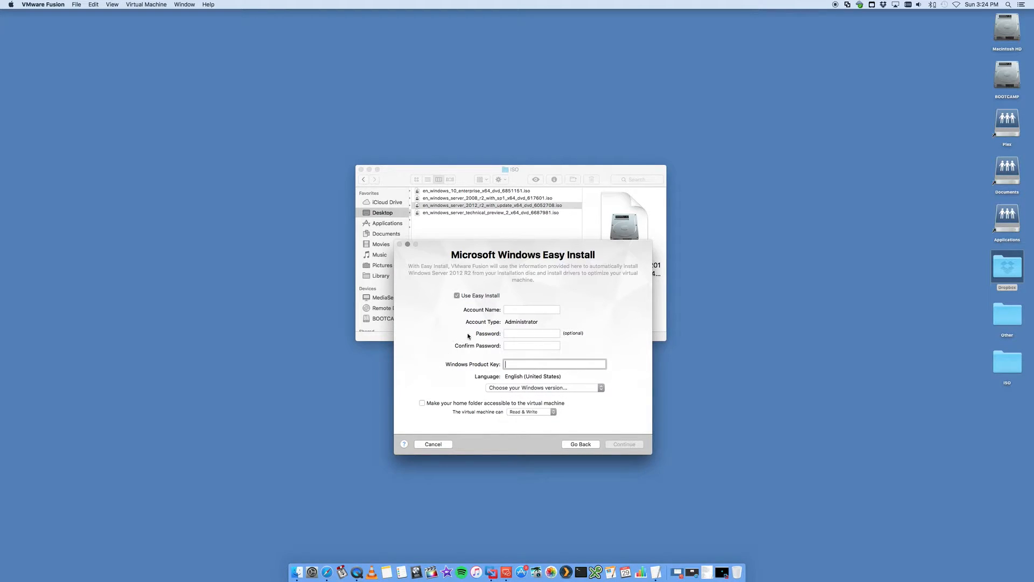
click(457, 295)
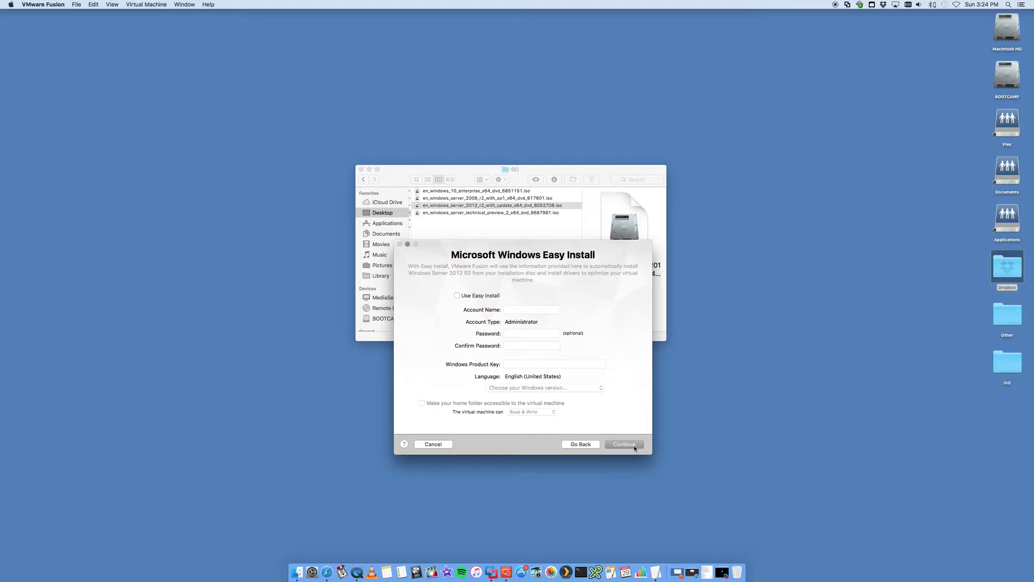
click(623, 443)
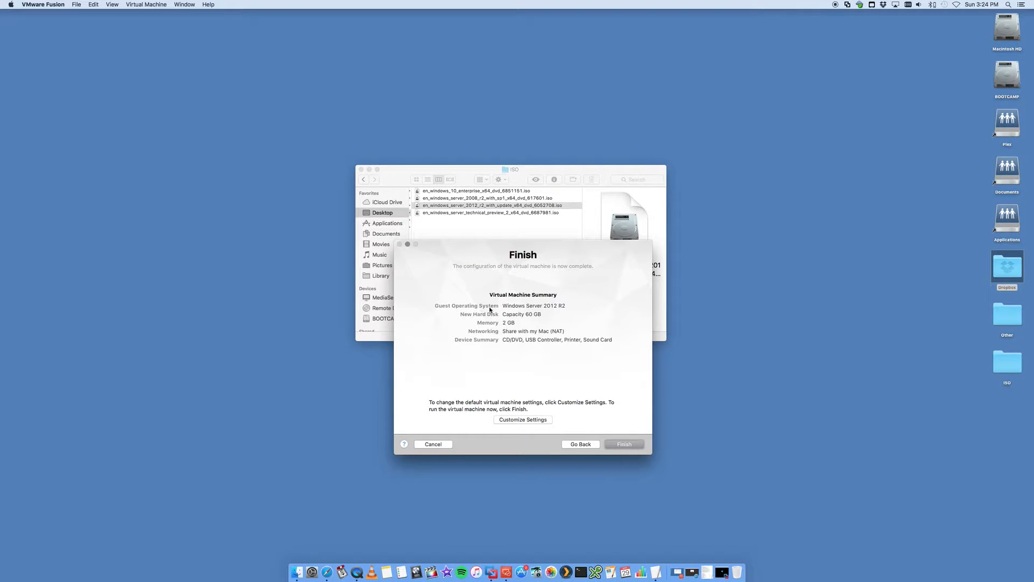
mouse_move(556, 317)
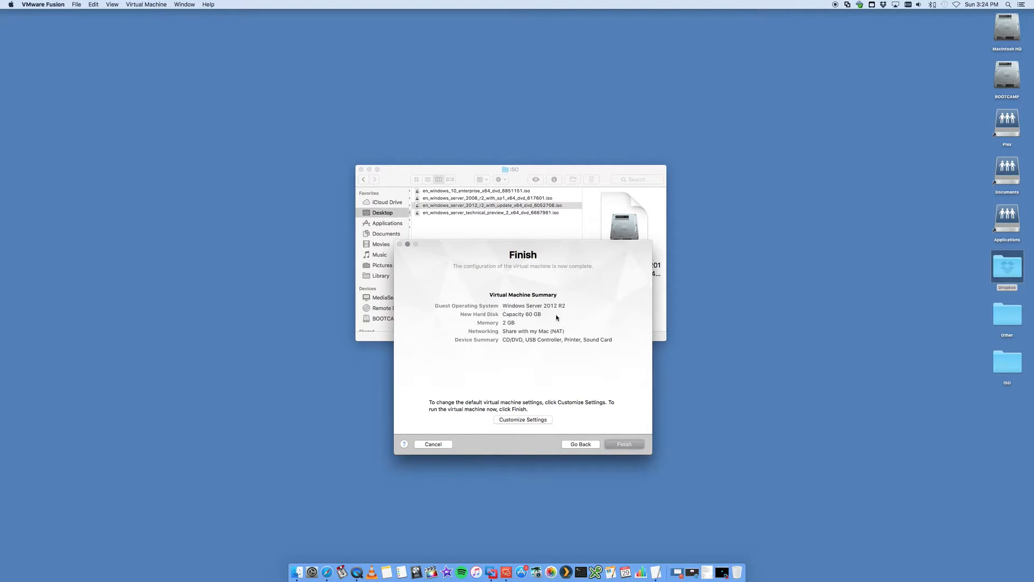
mouse_move(458, 324)
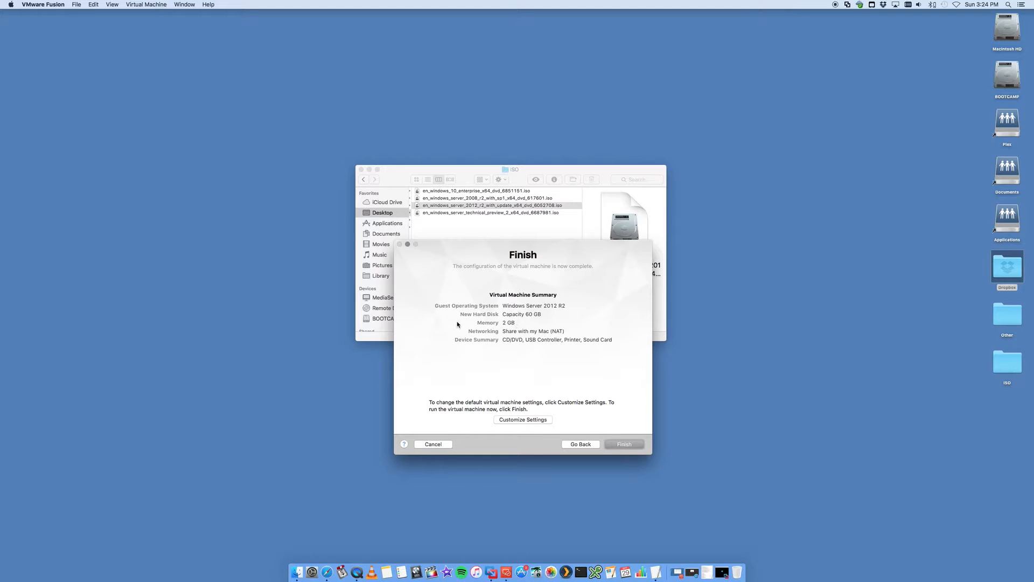
mouse_move(542, 336)
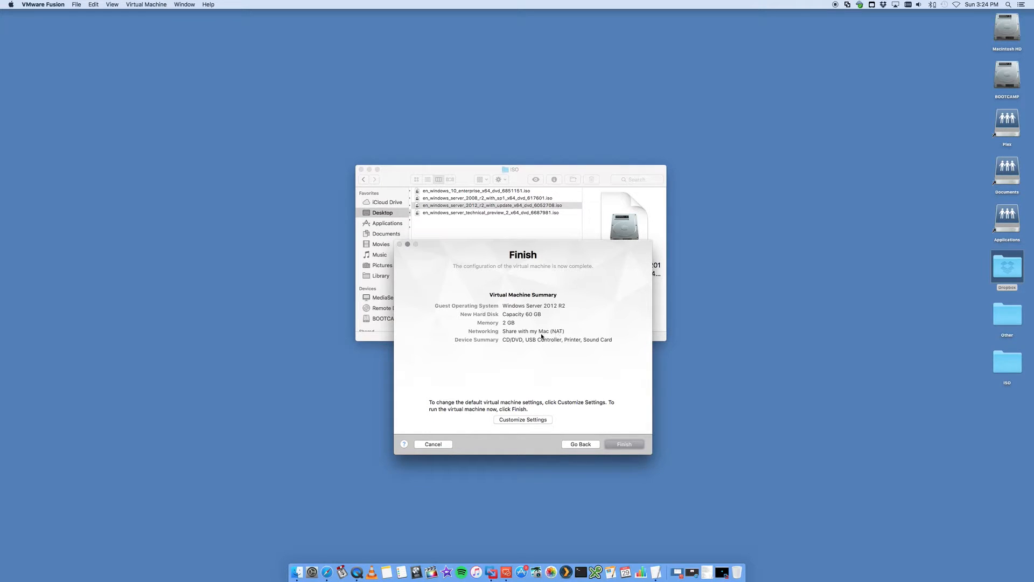
mouse_move(594, 338)
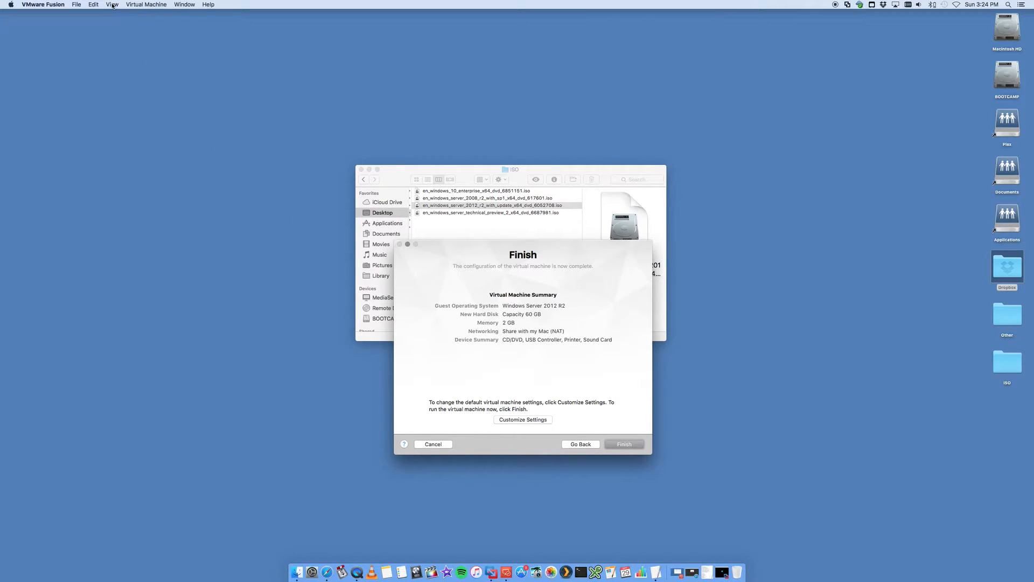
click(146, 5)
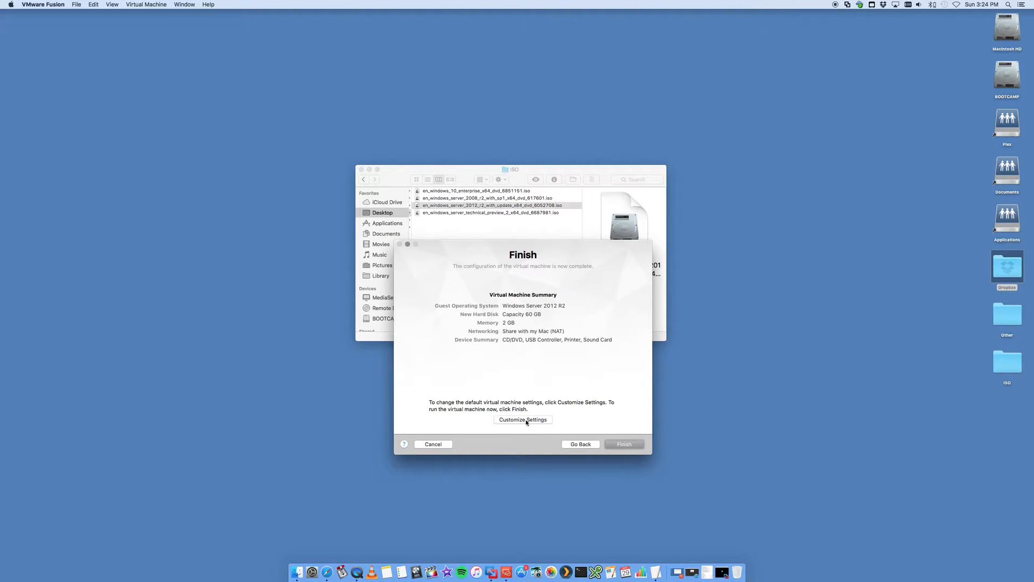
- Choose Customize Settings to get the save sheet for Windows Server 2012 R2.vmwarevm
click(623, 443)
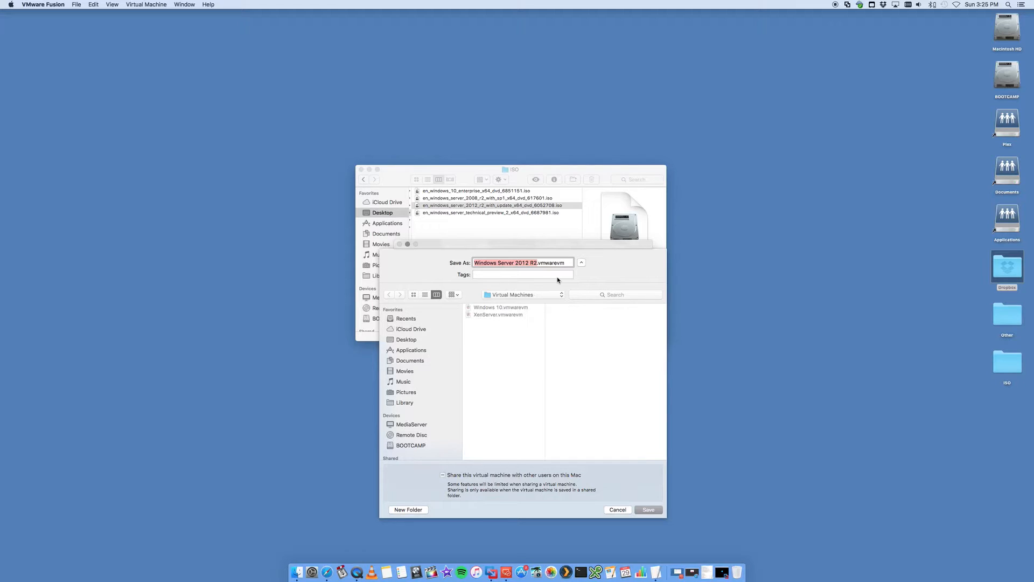
mouse_move(523, 312)
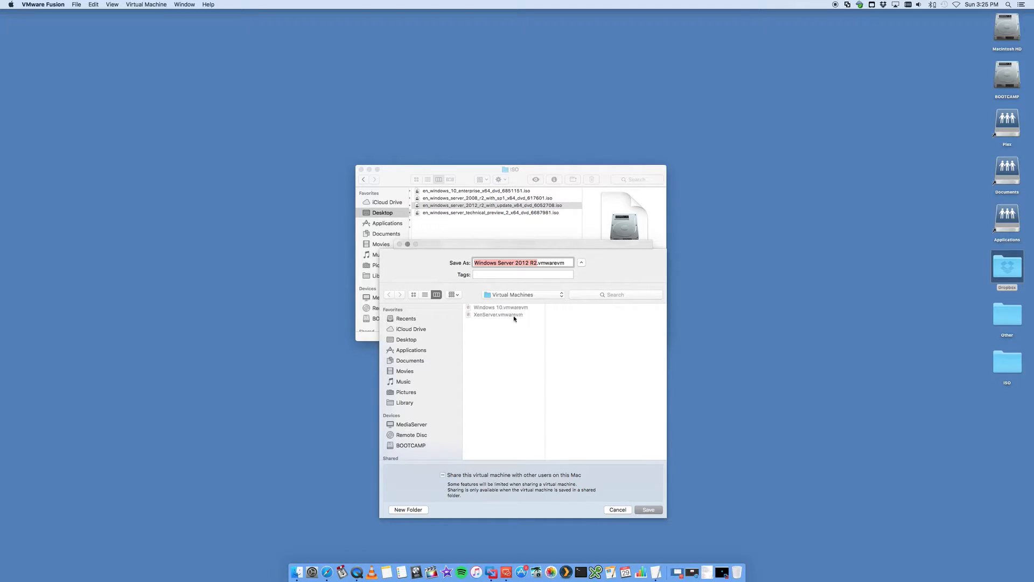
mouse_move(522, 320)
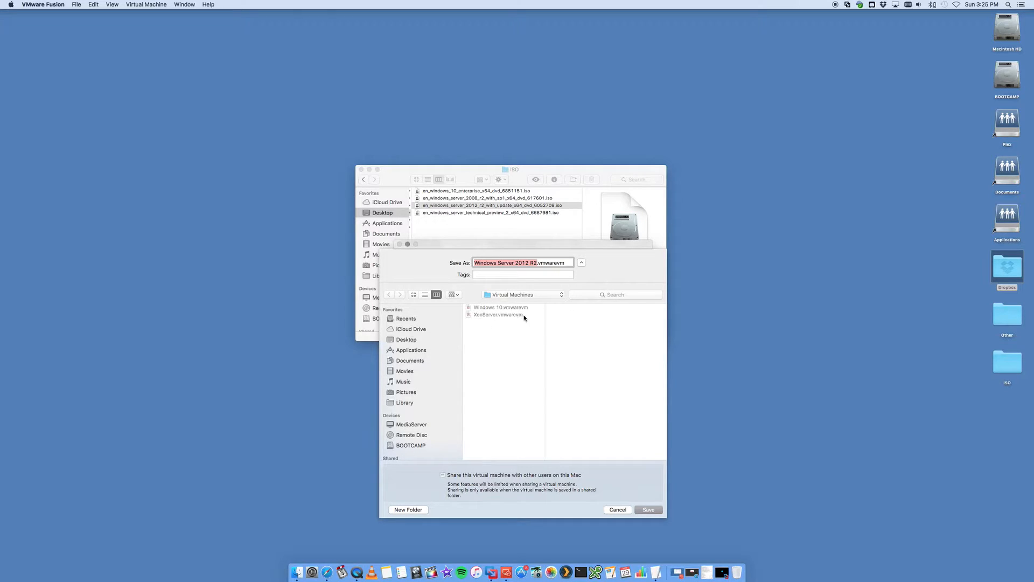
mouse_move(524, 320)
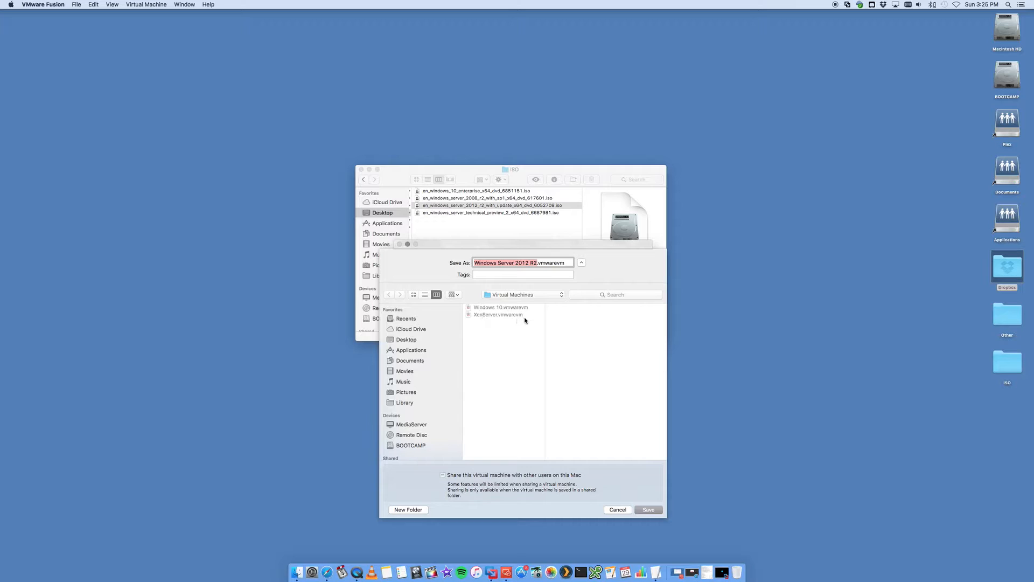
mouse_move(492, 317)
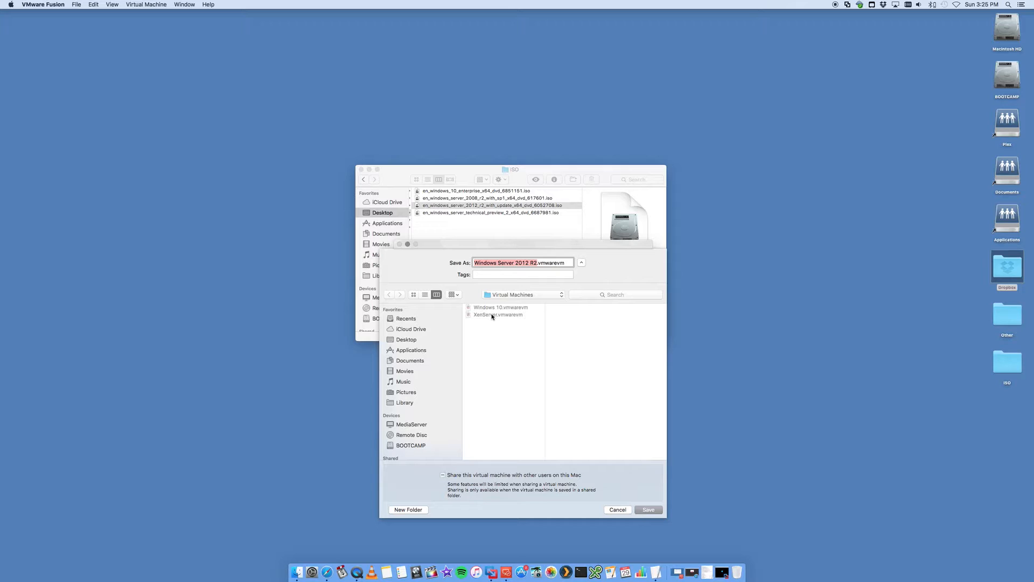
mouse_move(485, 332)
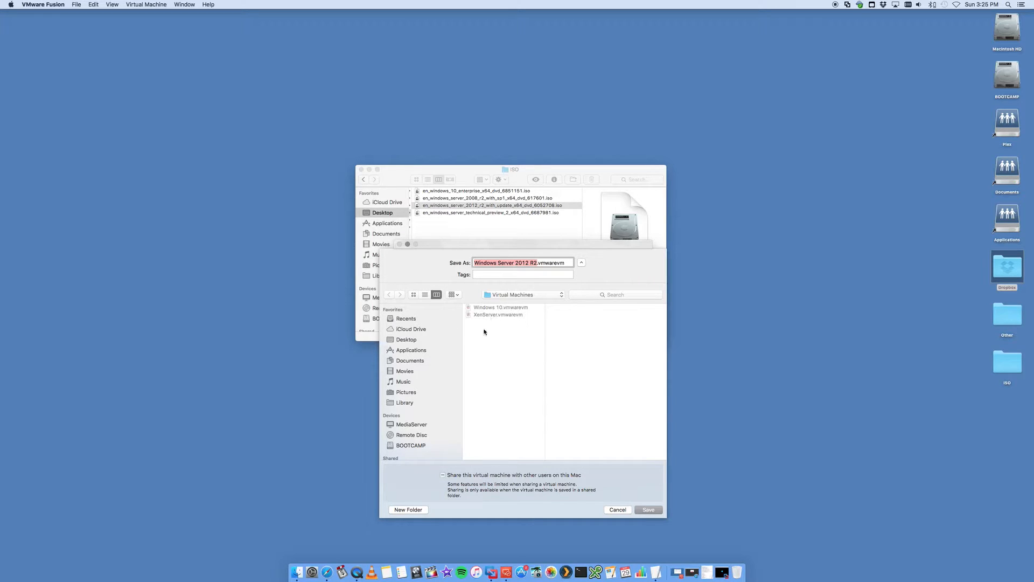
click(528, 262)
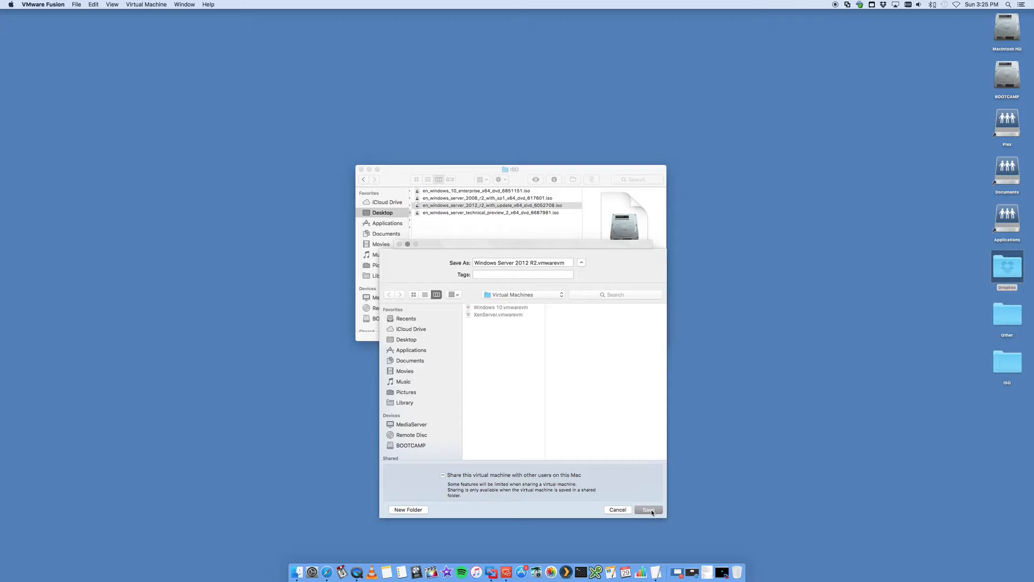
- Save the virtual machine and review Processors & Memory, keeping 2048 MB
click(649, 509)
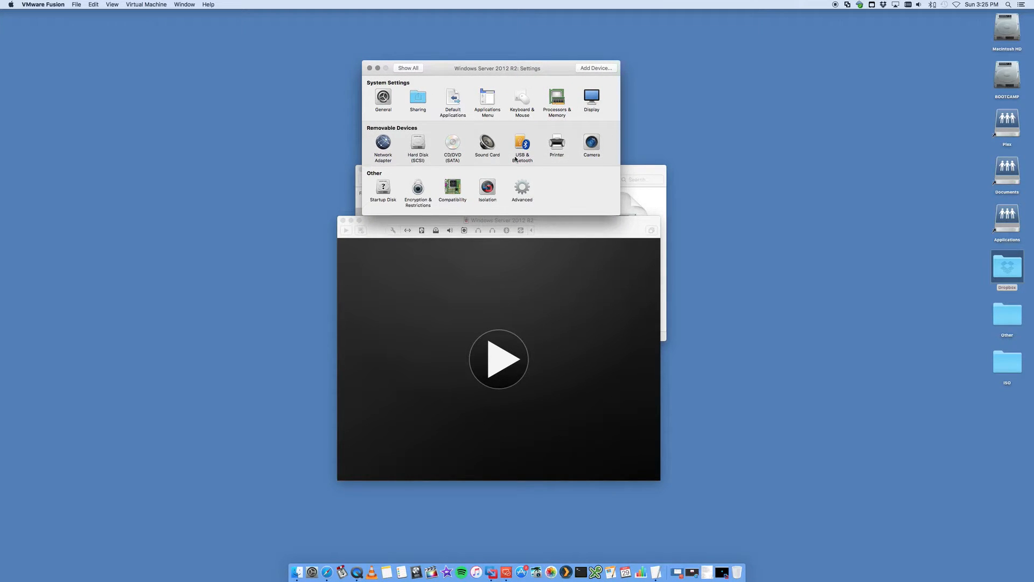
click(146, 5)
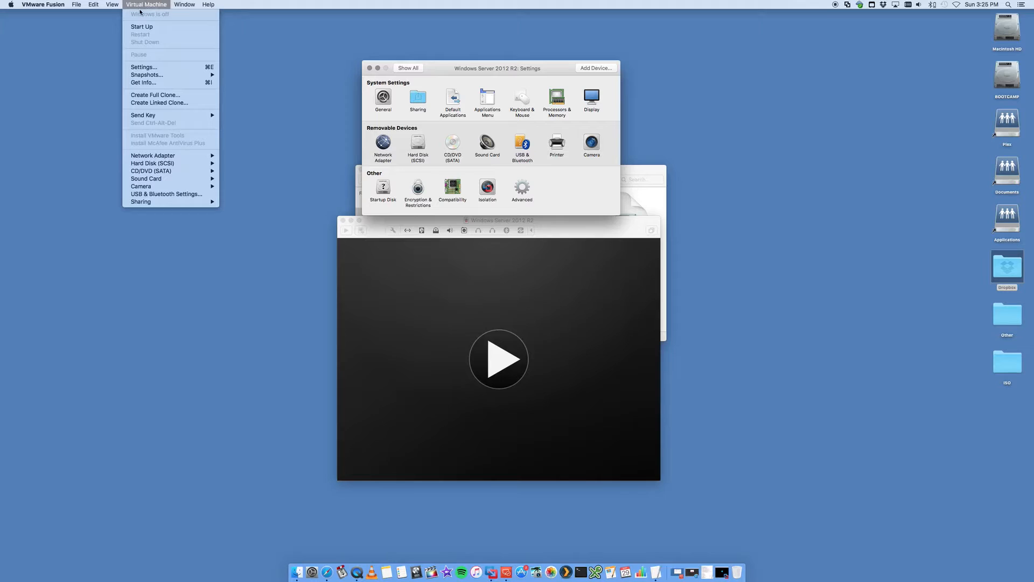
mouse_move(451, 121)
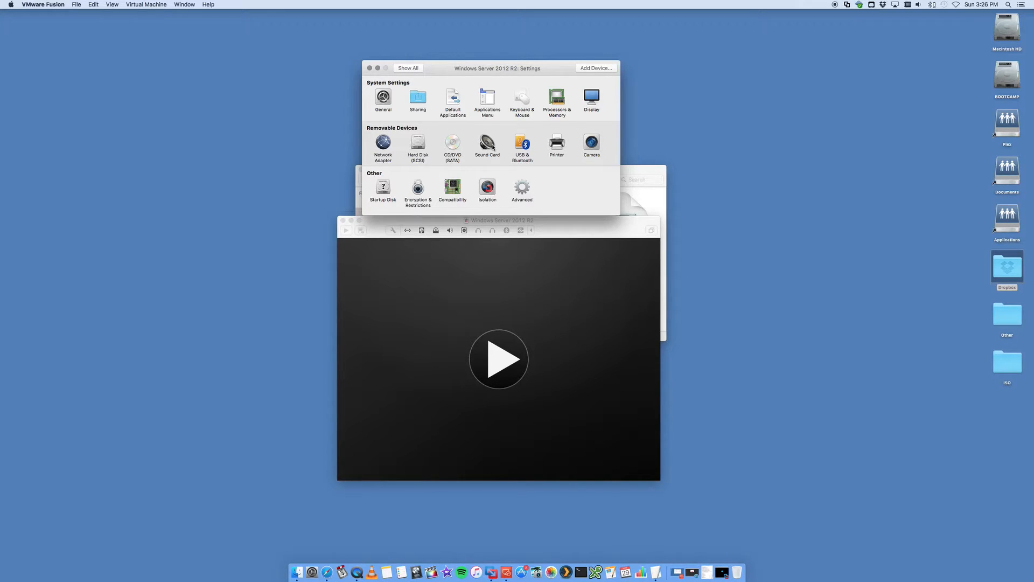
click(556, 99)
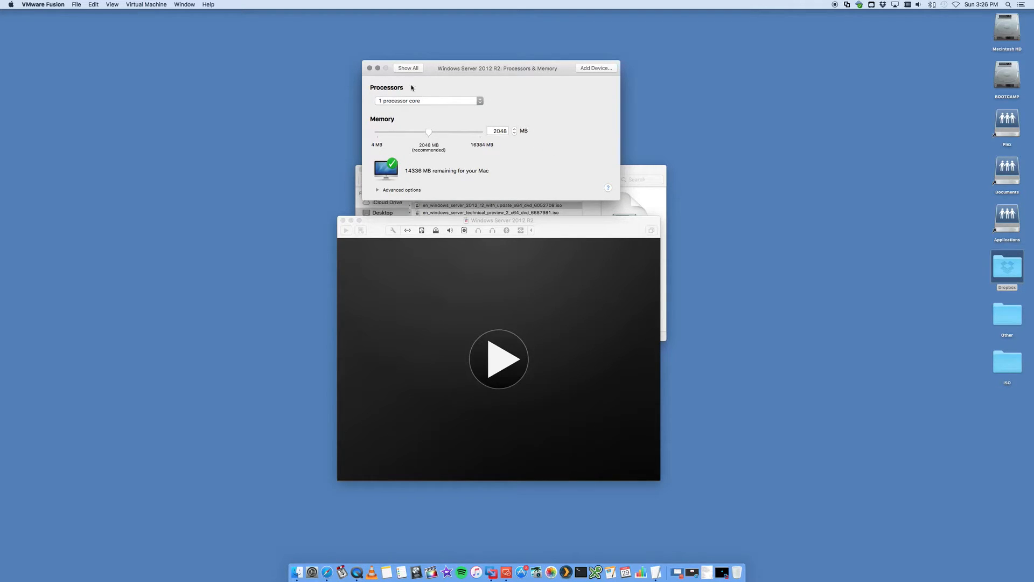
click(408, 68)
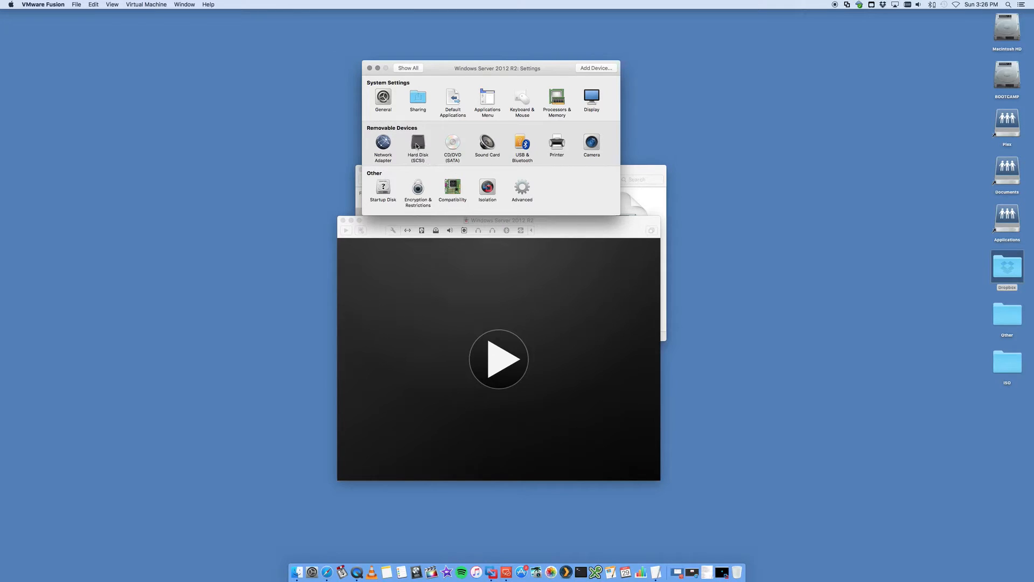
- Check the Hard Disk (SCSI) size stays at 60 GB, then close settings
click(417, 145)
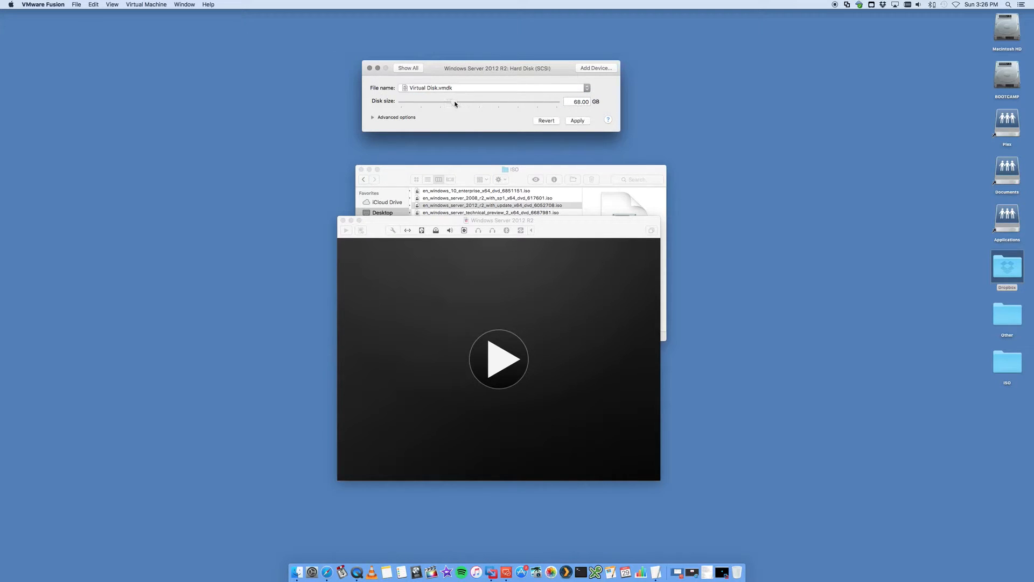
drag(452, 101, 447, 100)
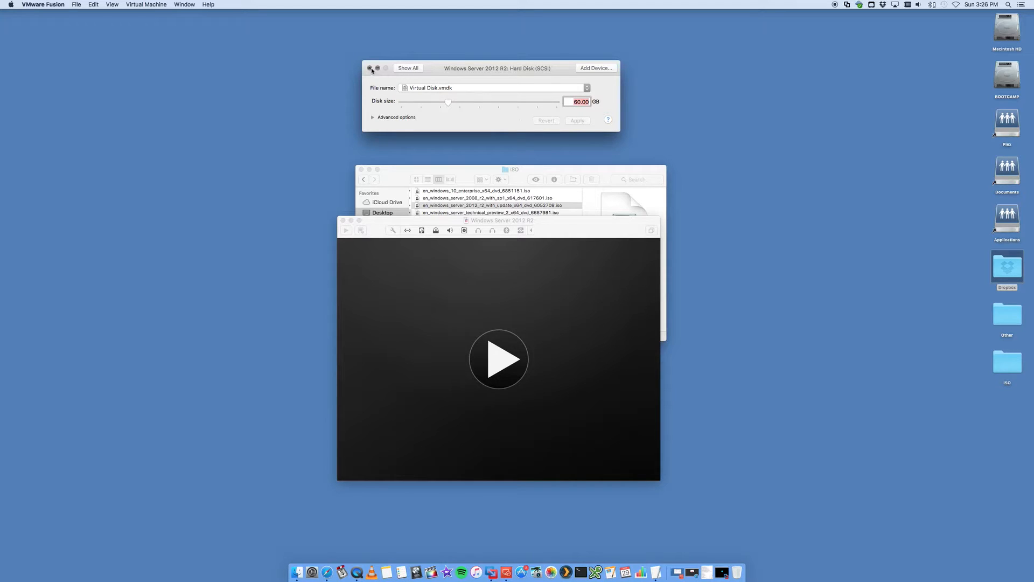
click(408, 68)
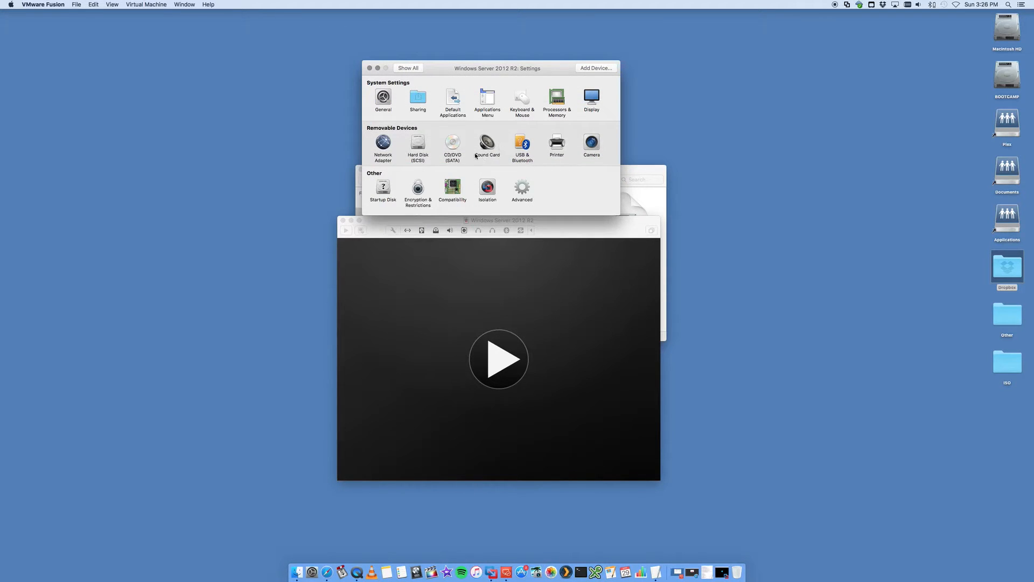
mouse_move(370, 153)
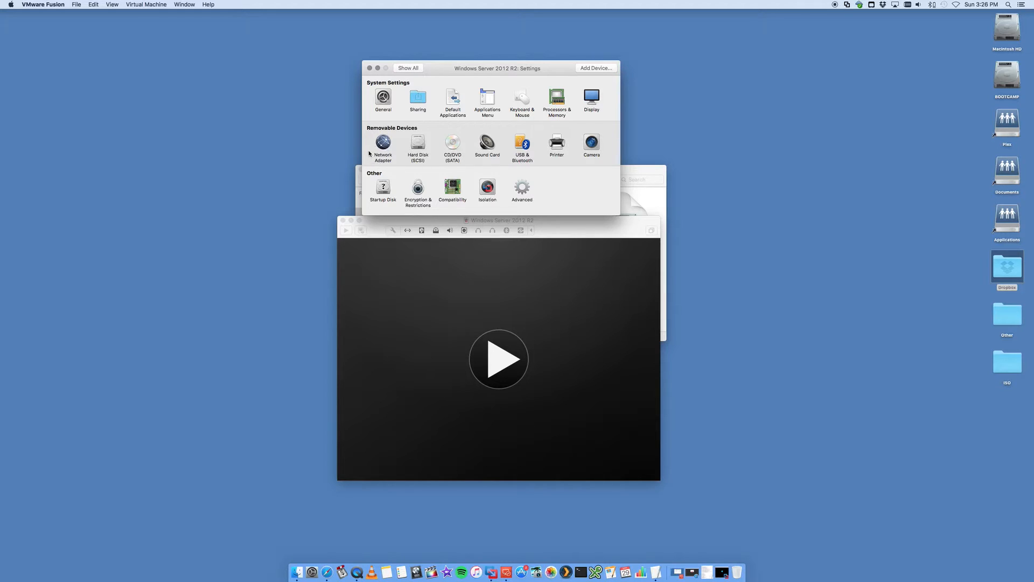
mouse_move(498, 158)
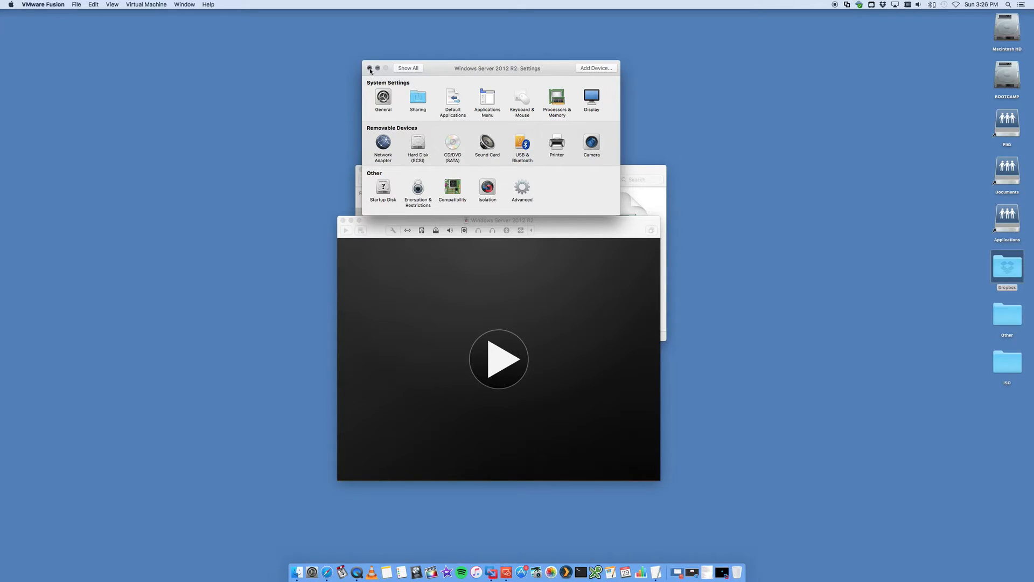
click(370, 69)
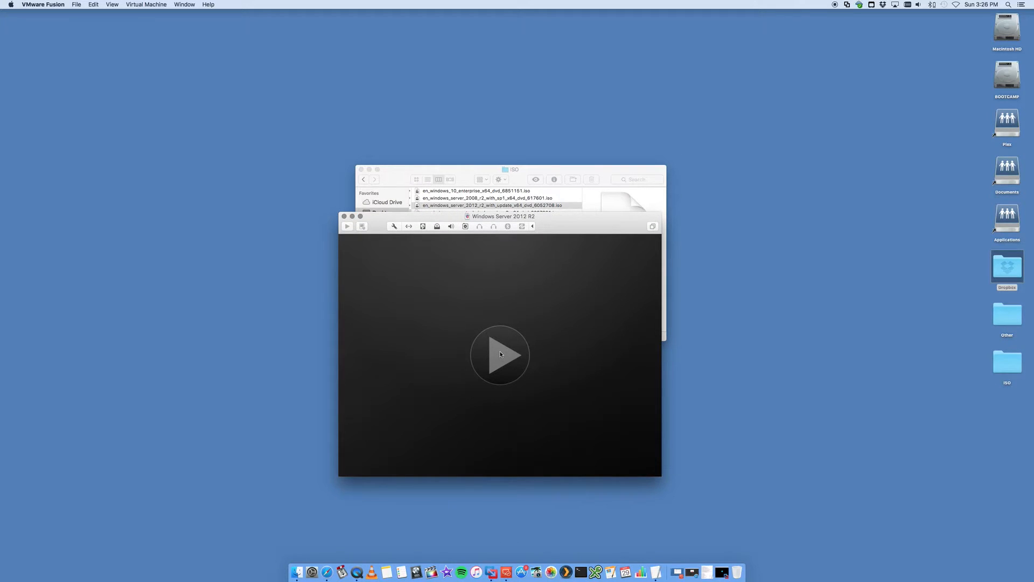
- Power on the VM and accept English (United States) with the US keyboard in Windows Setup
click(500, 355)
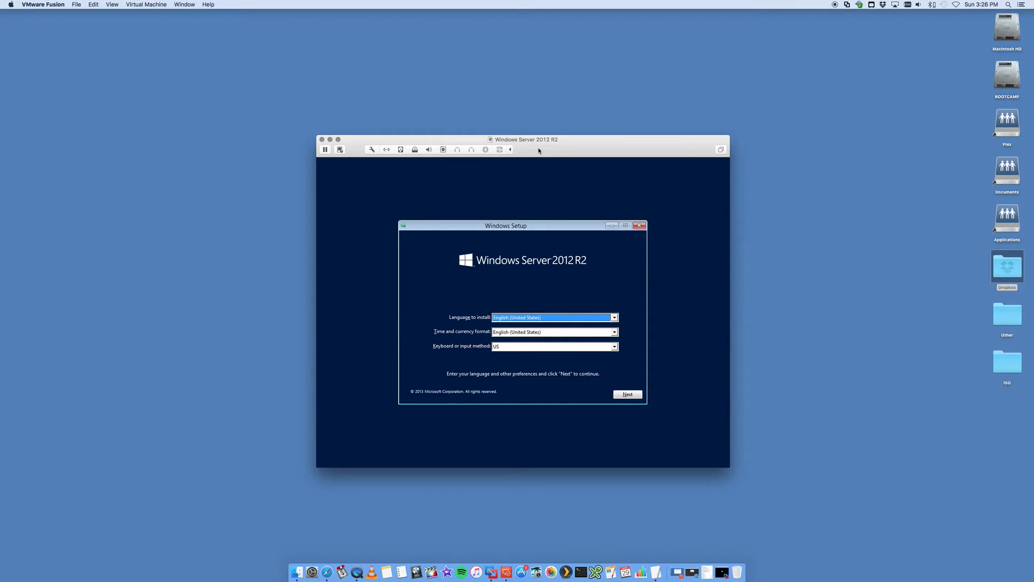
mouse_move(457, 323)
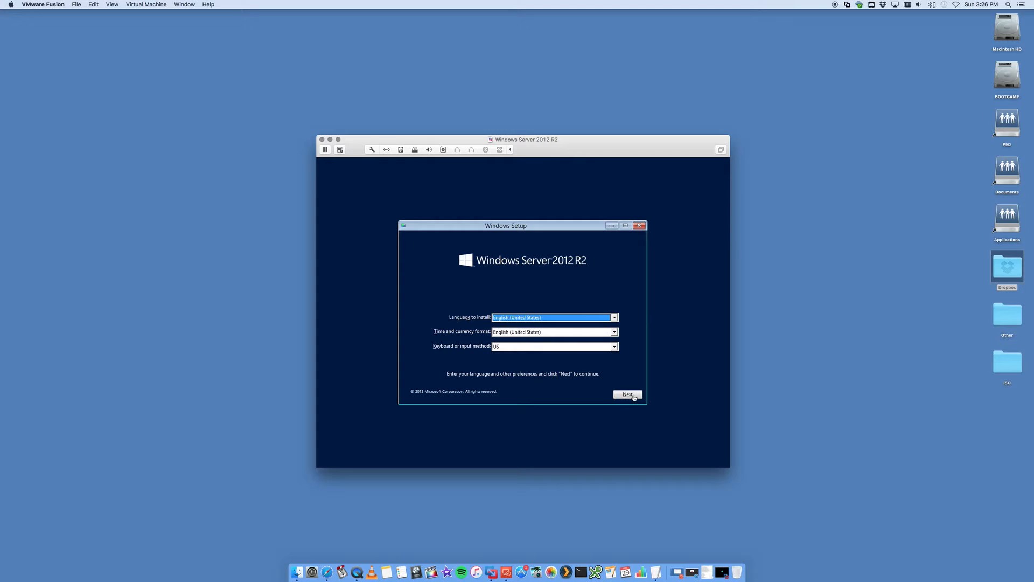
click(627, 394)
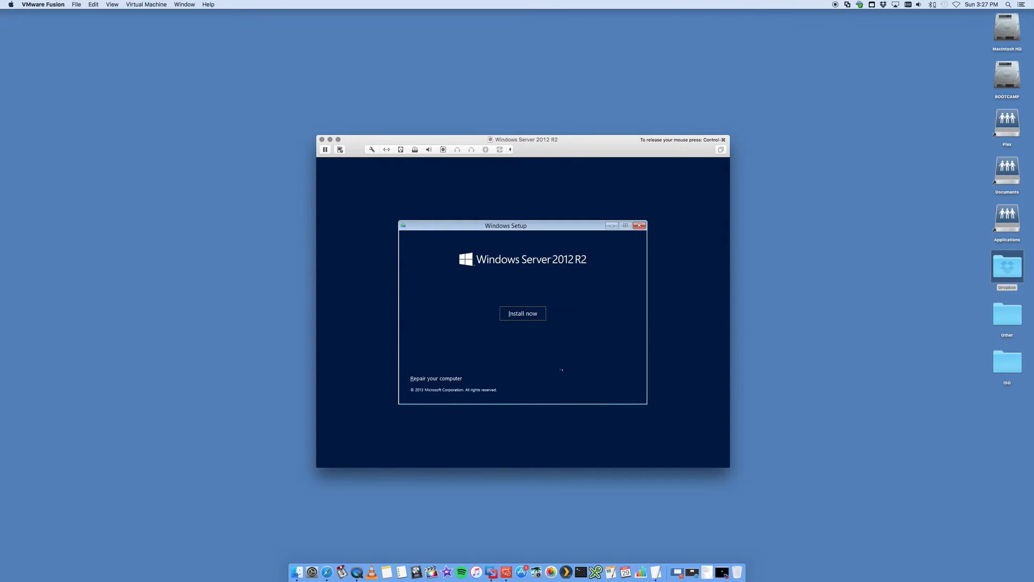
- Click Install now, give the VM input control, and pick Datacenter (Server with a GUI)
click(522, 314)
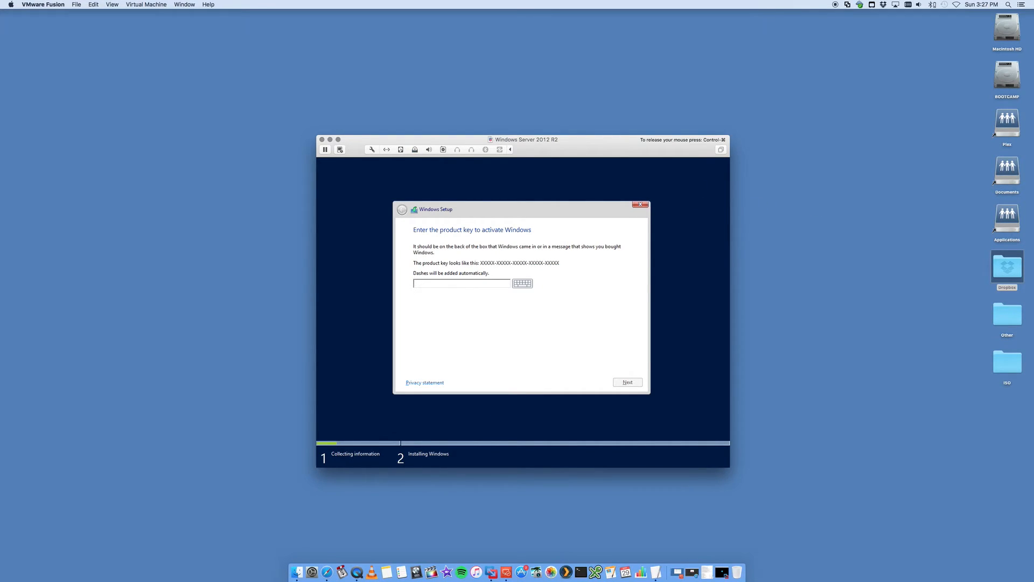
mouse_move(694, 160)
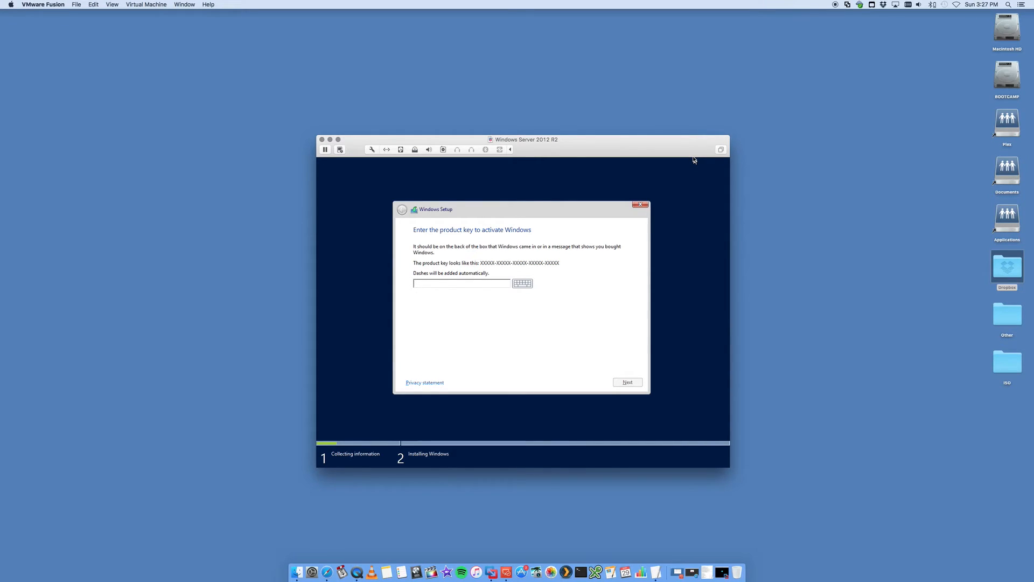
mouse_move(691, 161)
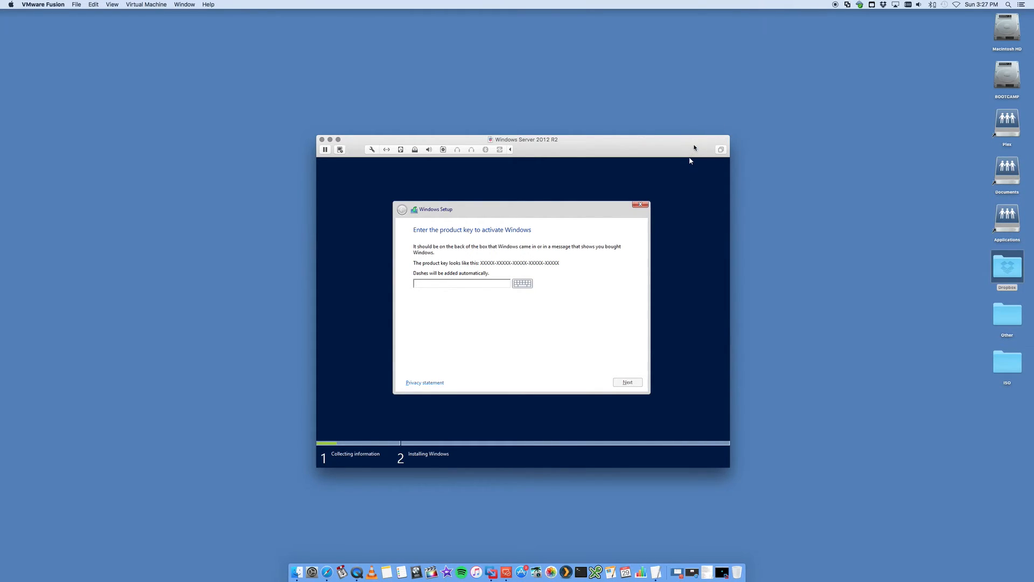
click(461, 282)
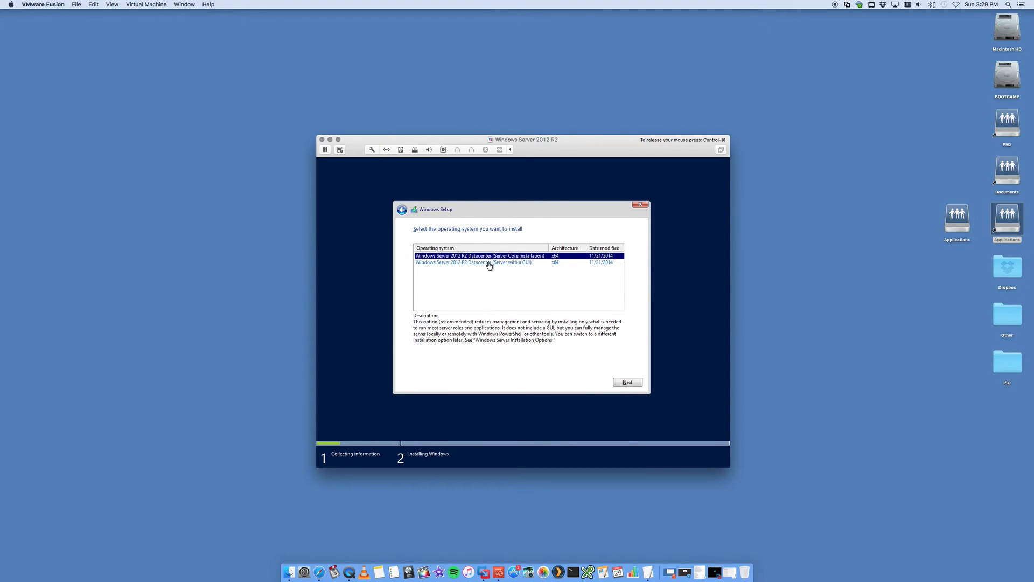
click(473, 261)
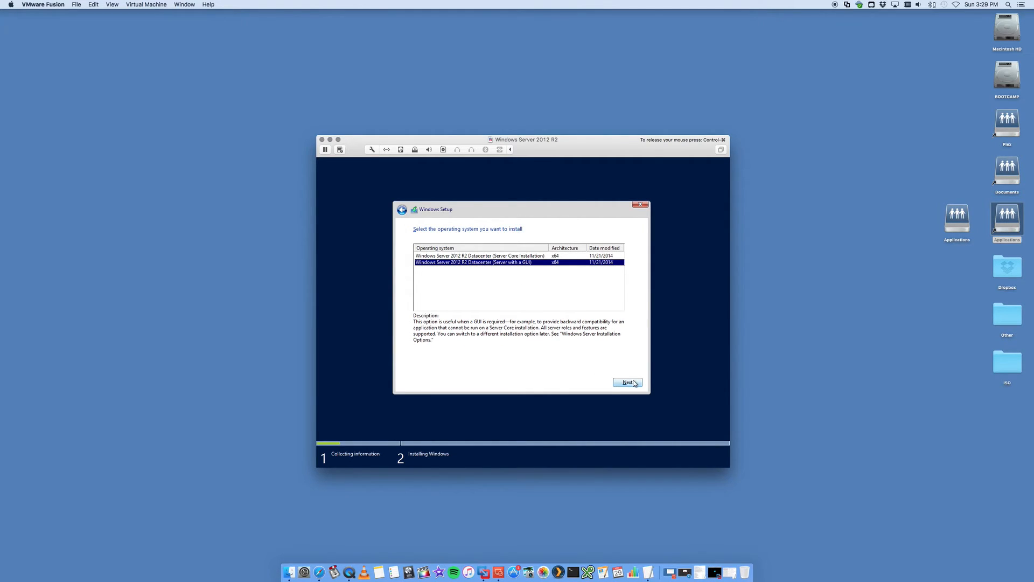
- Continue with the Datacenter edition, accept the license terms, and choose Custom: Install Windows only
click(625, 382)
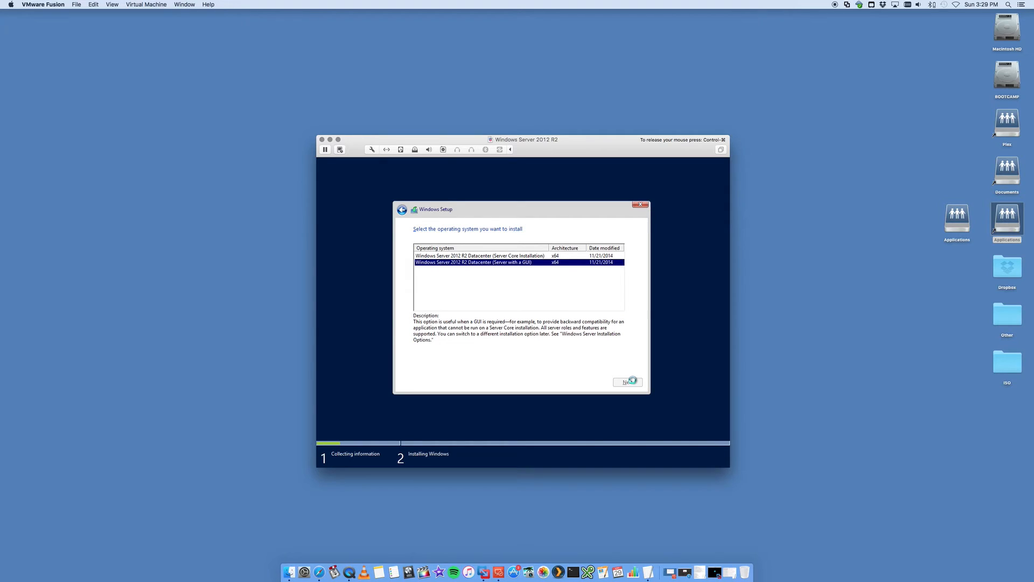
click(625, 381)
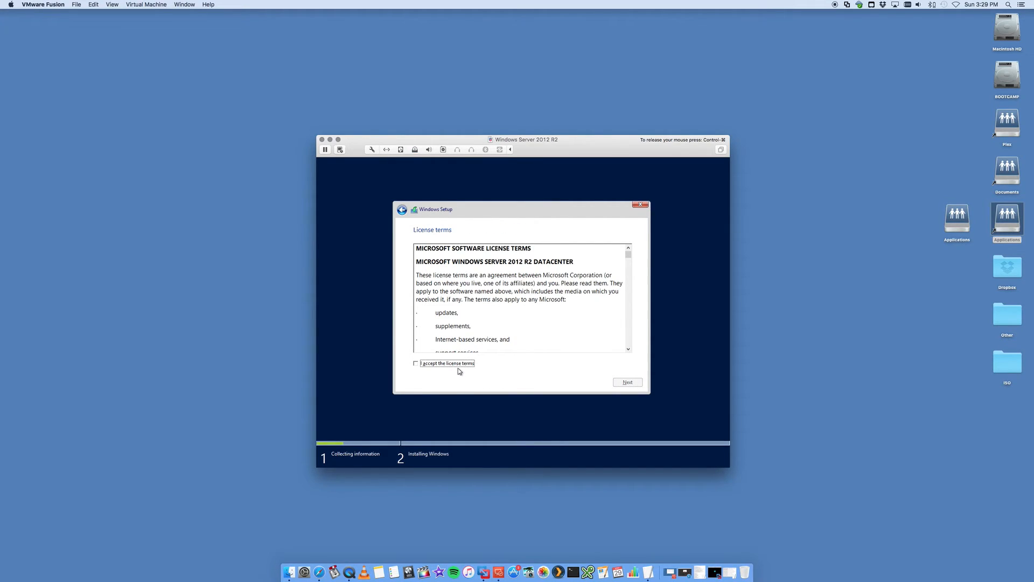
click(416, 362)
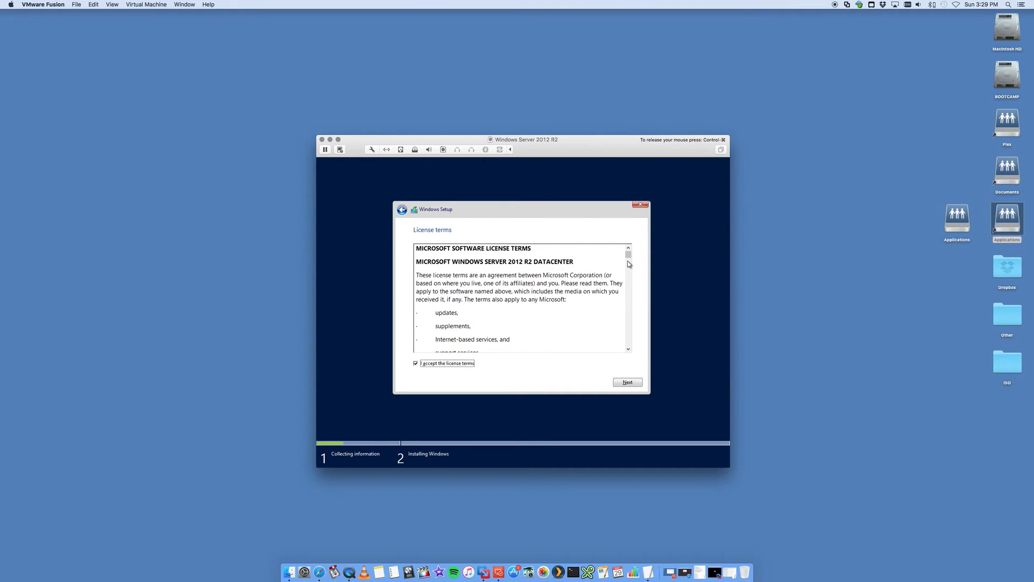
click(626, 382)
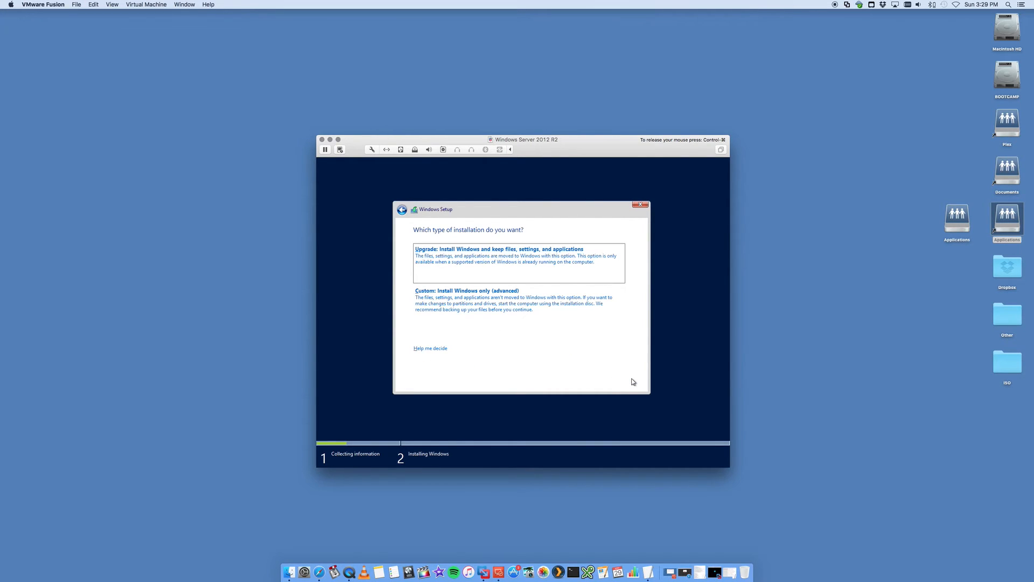
click(466, 300)
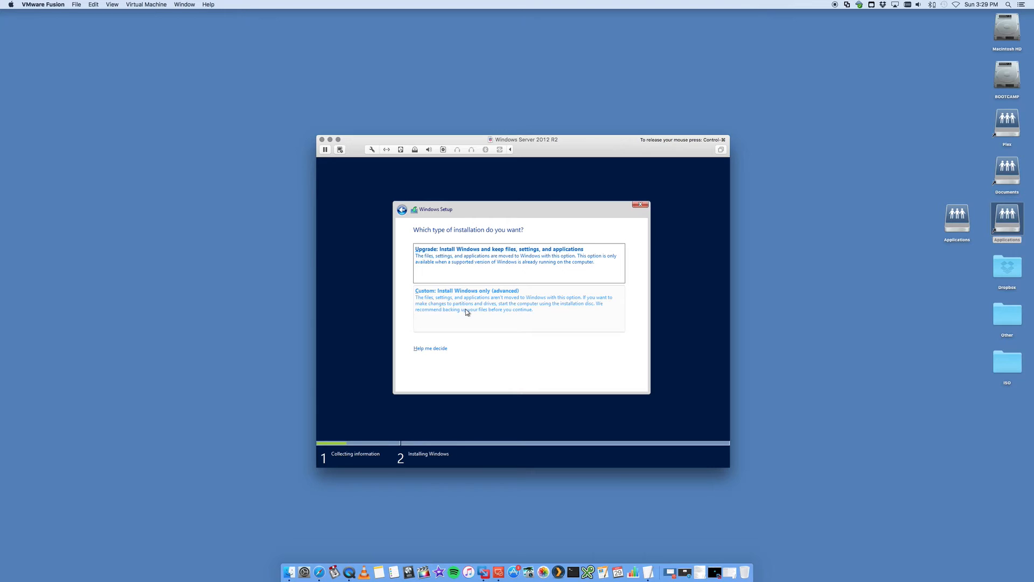
click(467, 290)
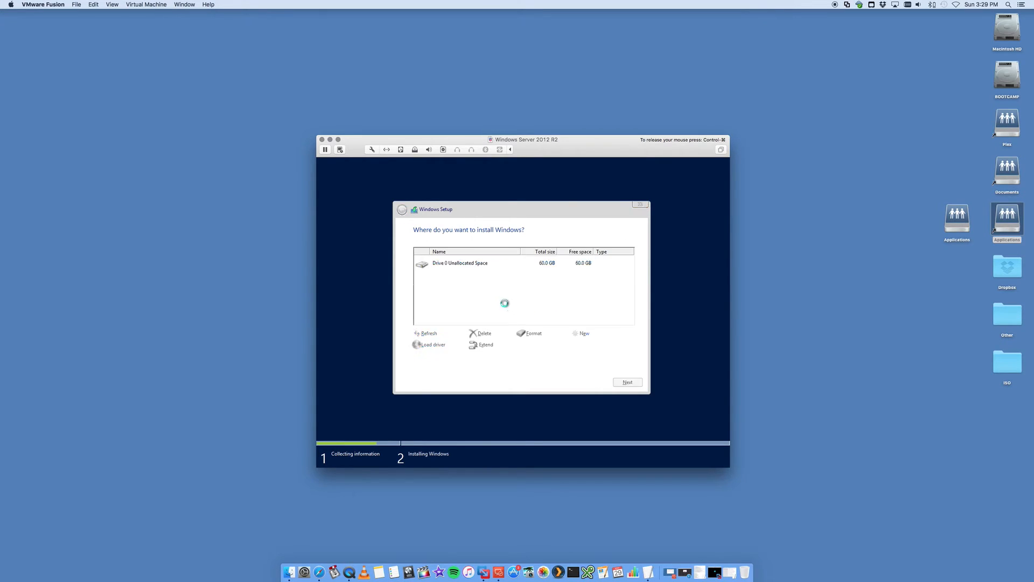
- Select Drive 0's 60 GB unallocated space and let Setup install through to Server Manager
click(495, 262)
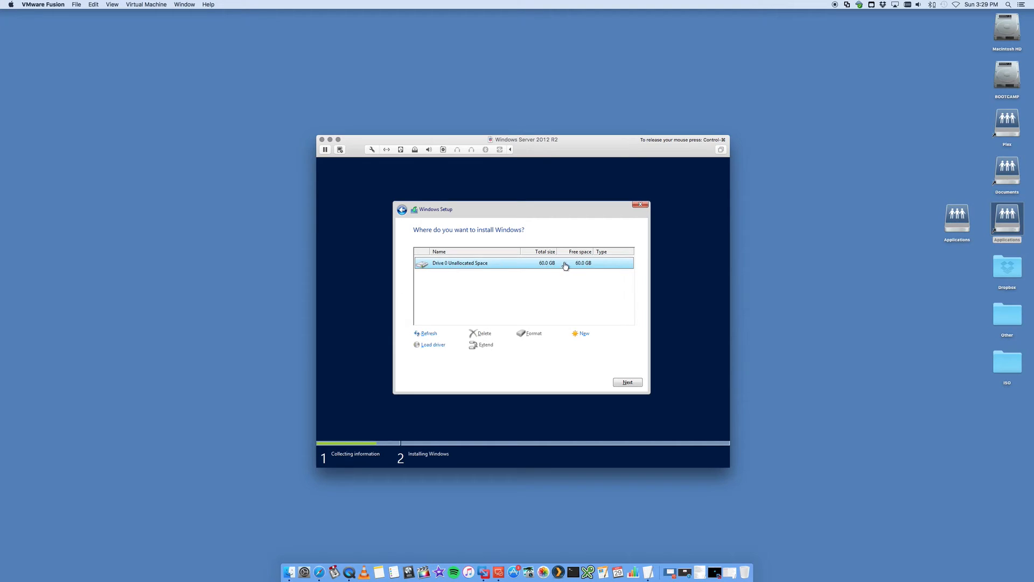
mouse_move(556, 265)
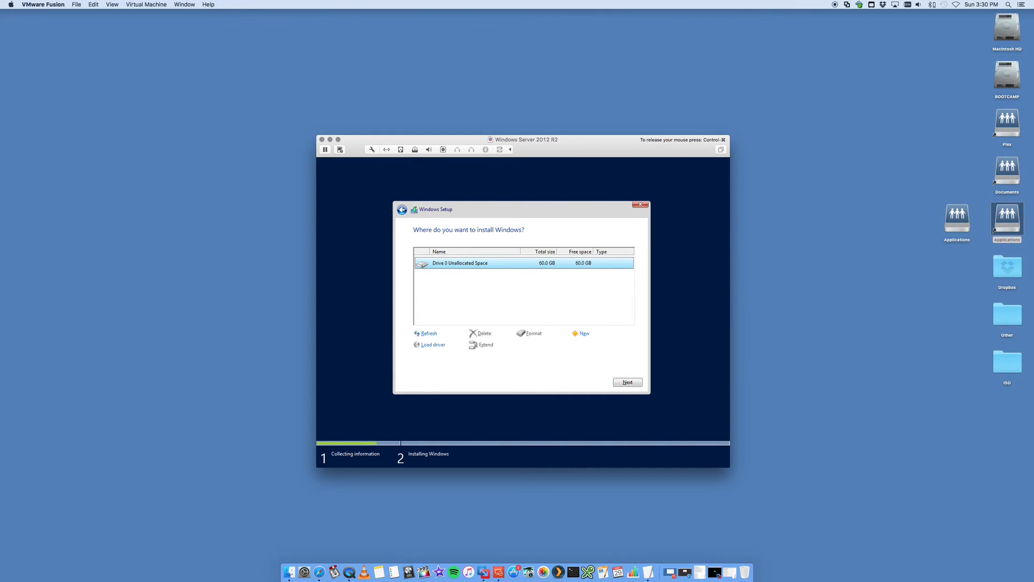
click(626, 382)
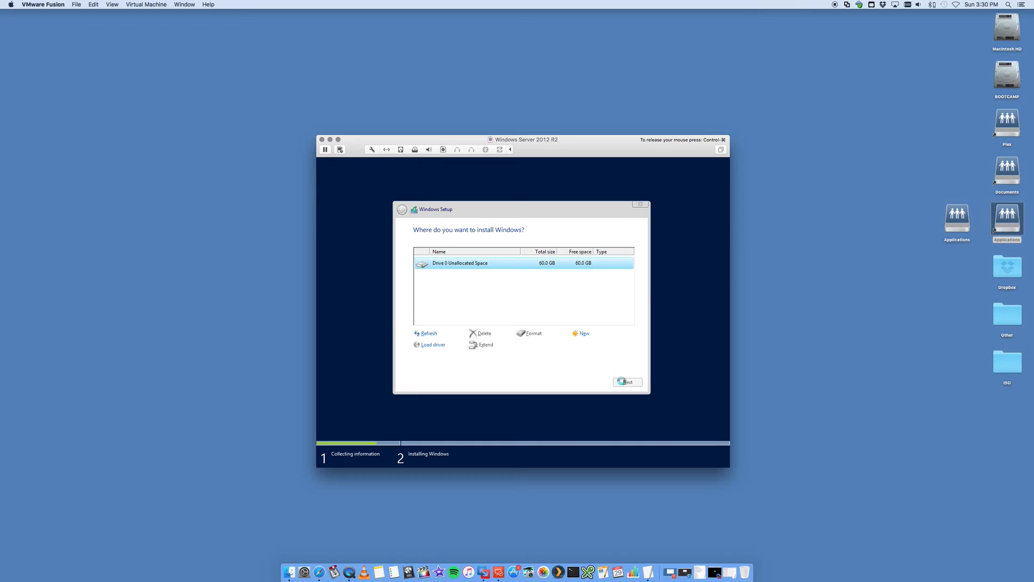
click(626, 382)
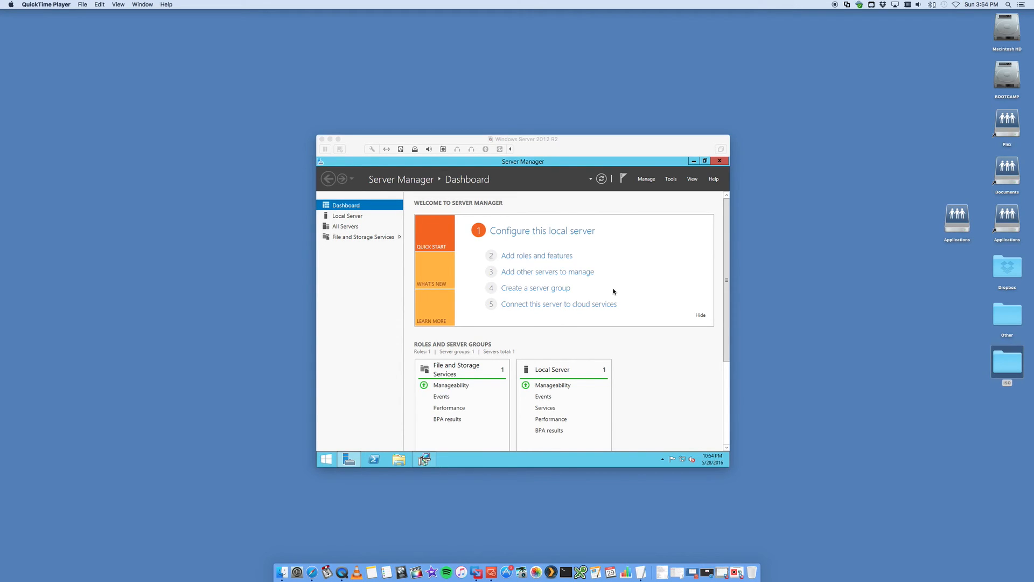
mouse_move(582, 177)
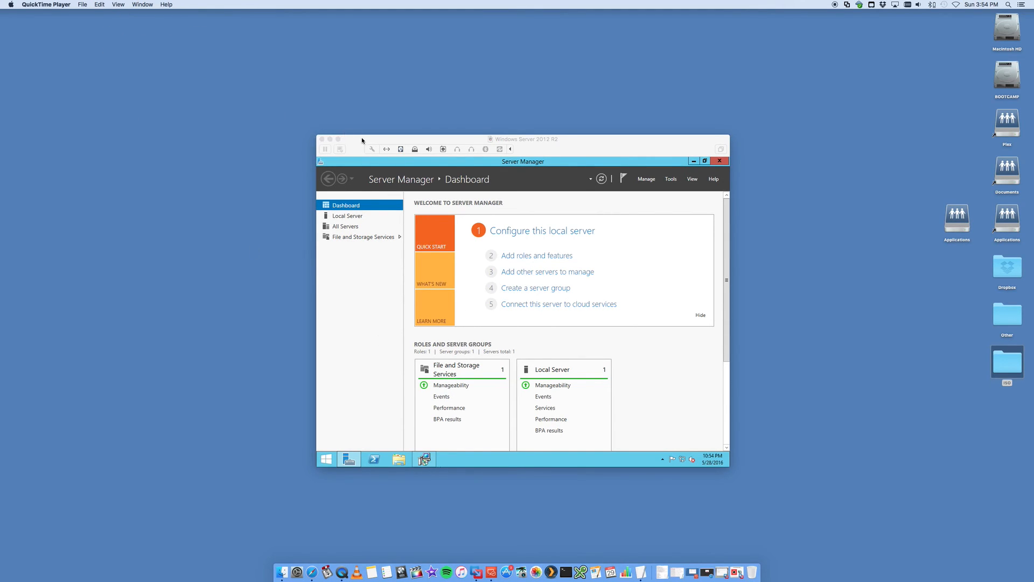
- Bring the VMware Fusion window back into focus over the running Windows Server VM
click(147, 5)
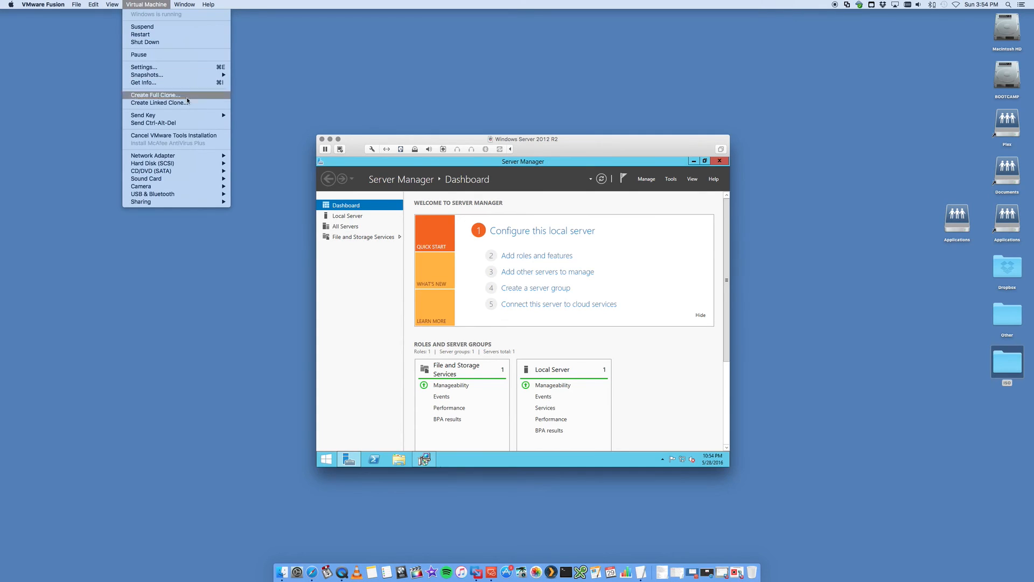
mouse_move(178, 142)
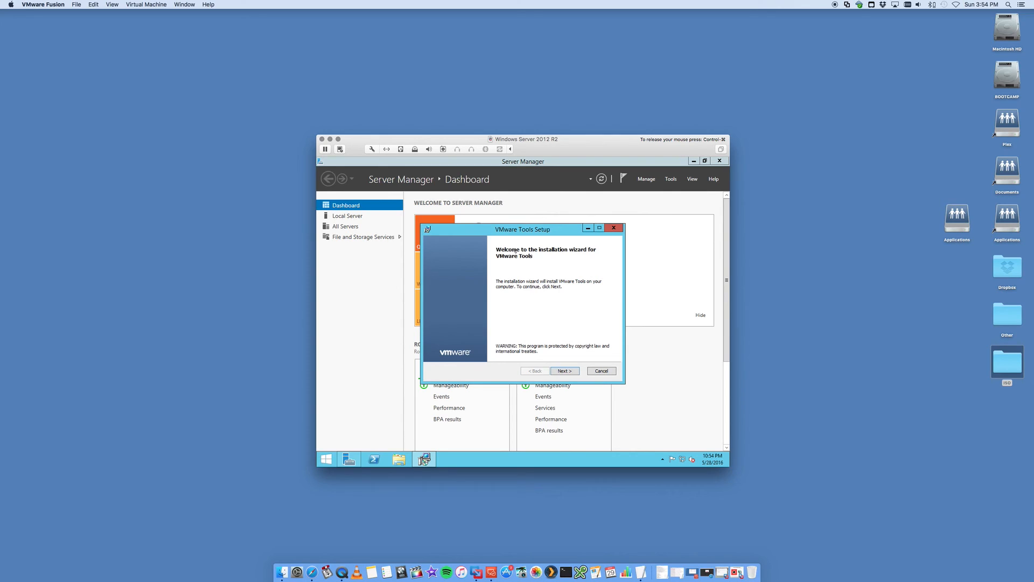
mouse_move(573, 238)
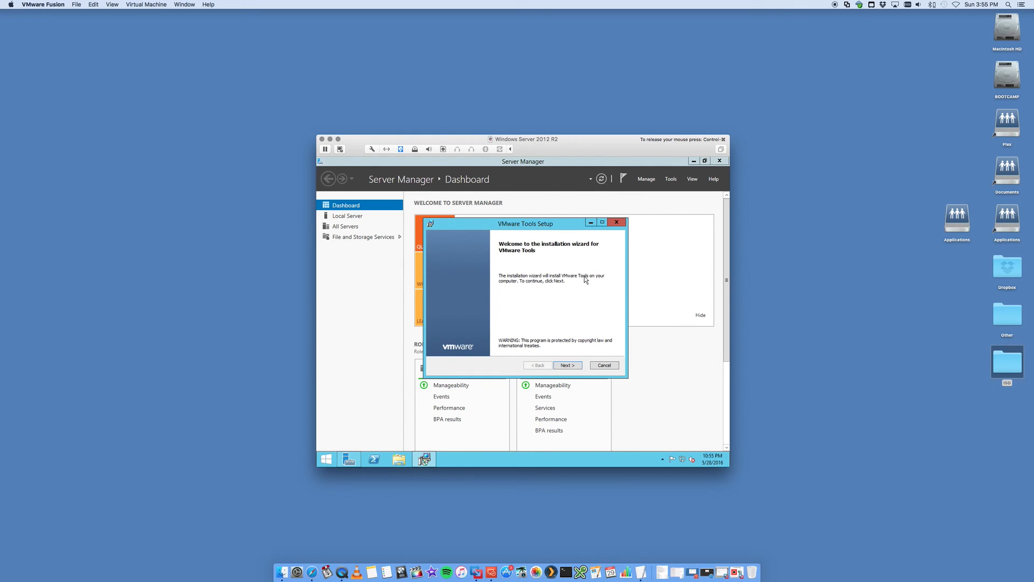
- Cancel the VMware Tools Setup wizard and confirm with Yes
click(603, 364)
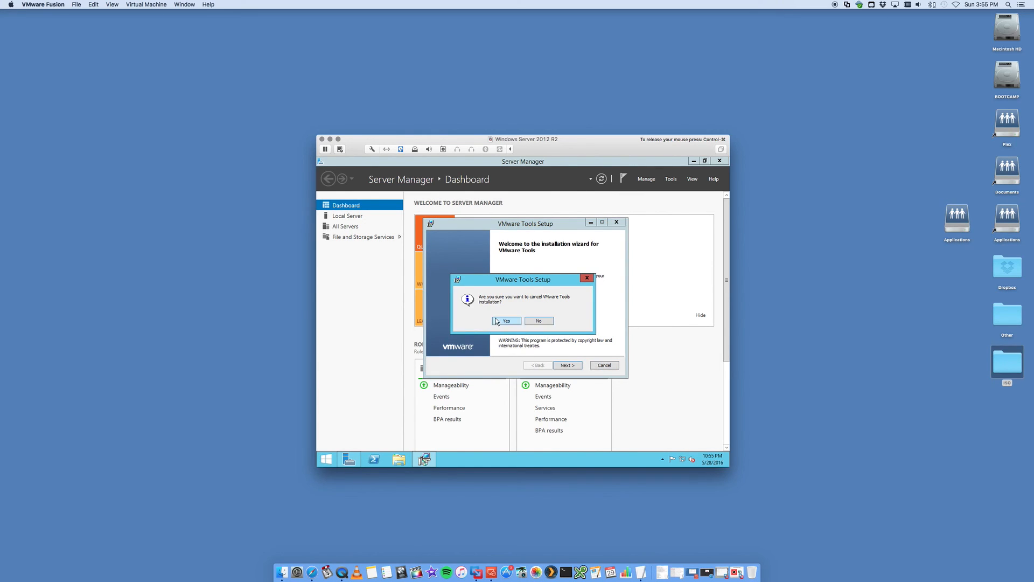
click(506, 320)
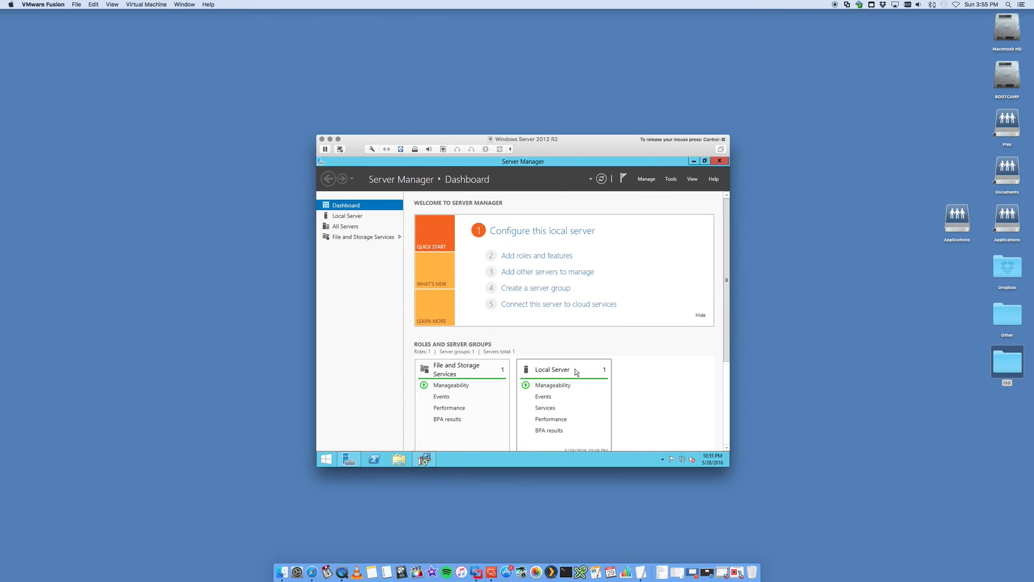